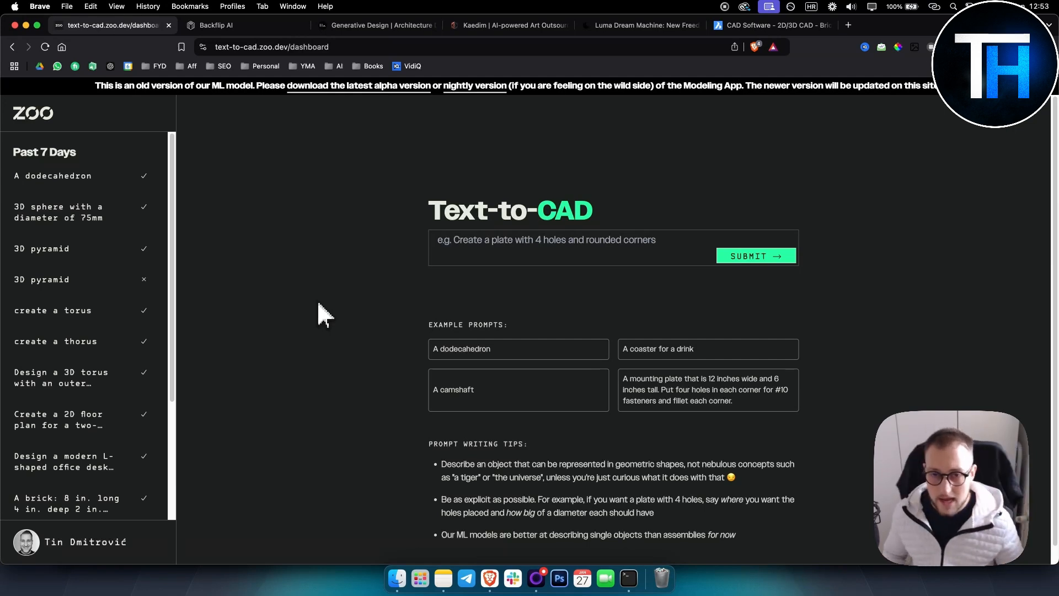
pyautogui.moveTo(478, 262)
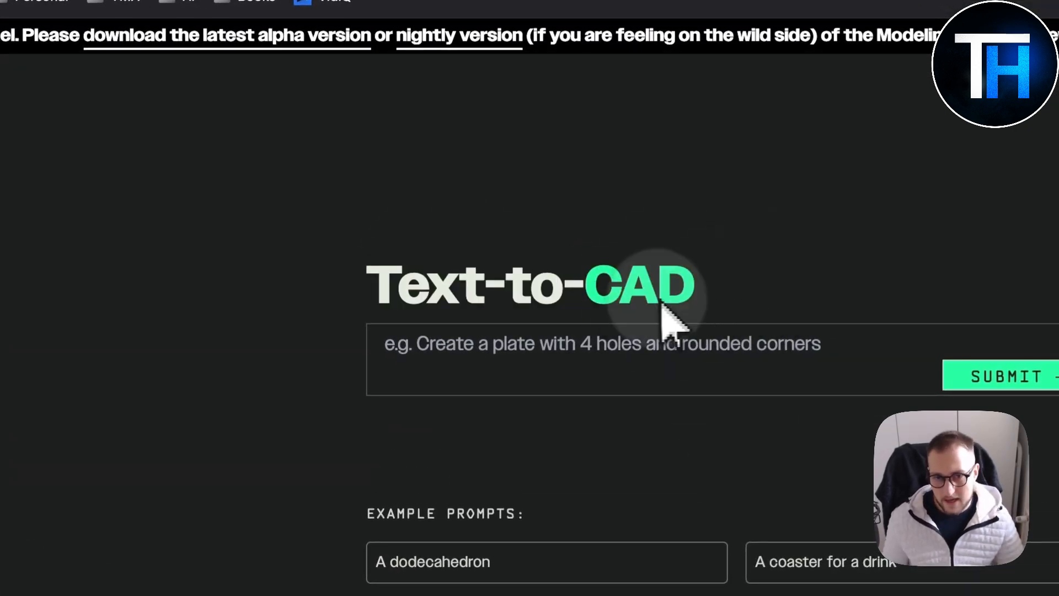
pyautogui.moveTo(649, 311)
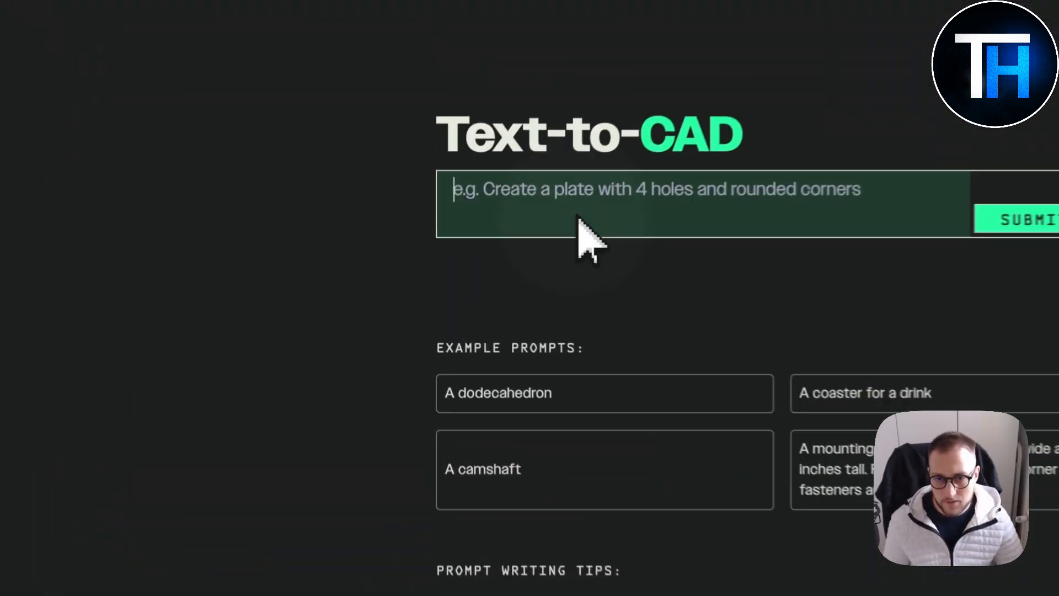
# - Submit the 'A dodecahedron' example prompt and wait for the generated green model
pyautogui.click(498, 393)
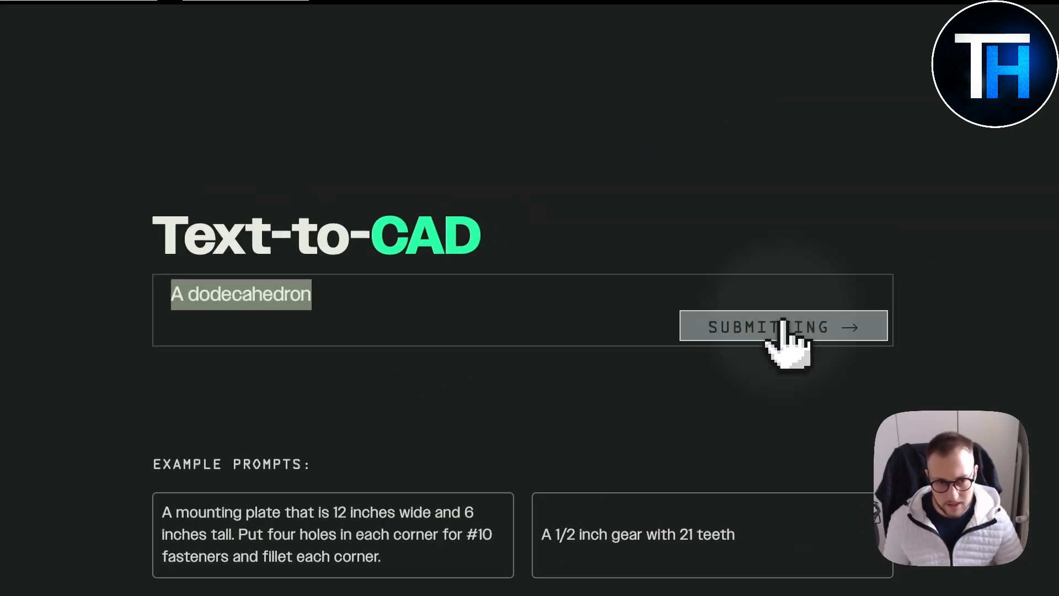
pyautogui.click(783, 326)
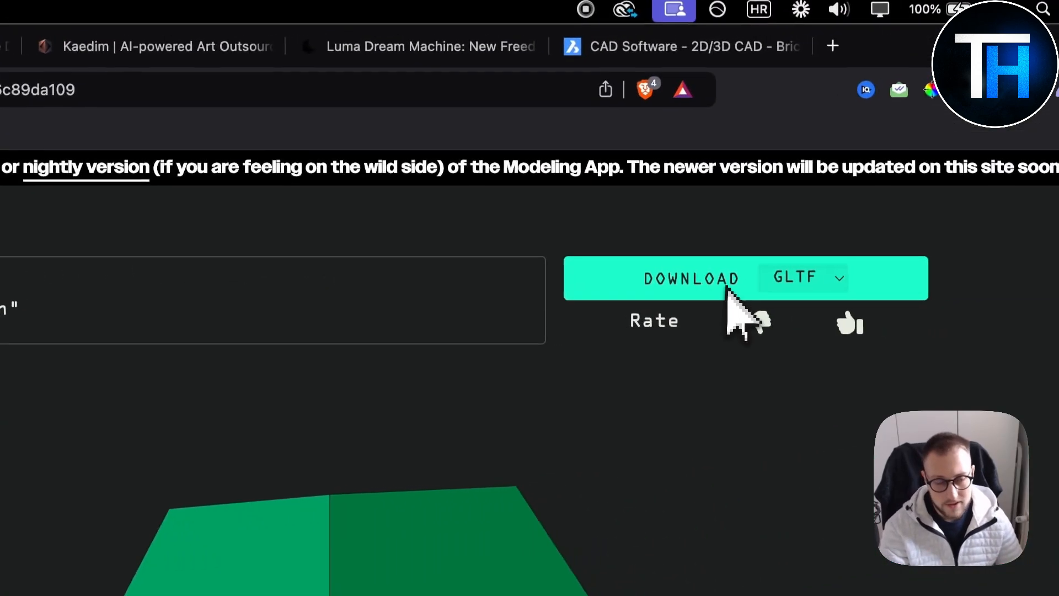
pyautogui.click(808, 277)
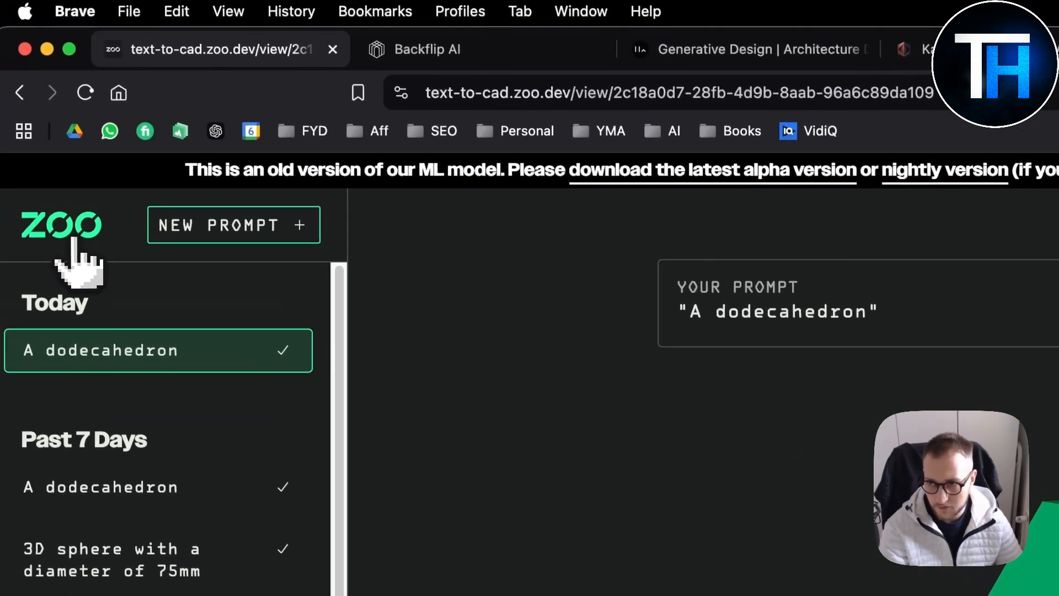
pyautogui.click(61, 225)
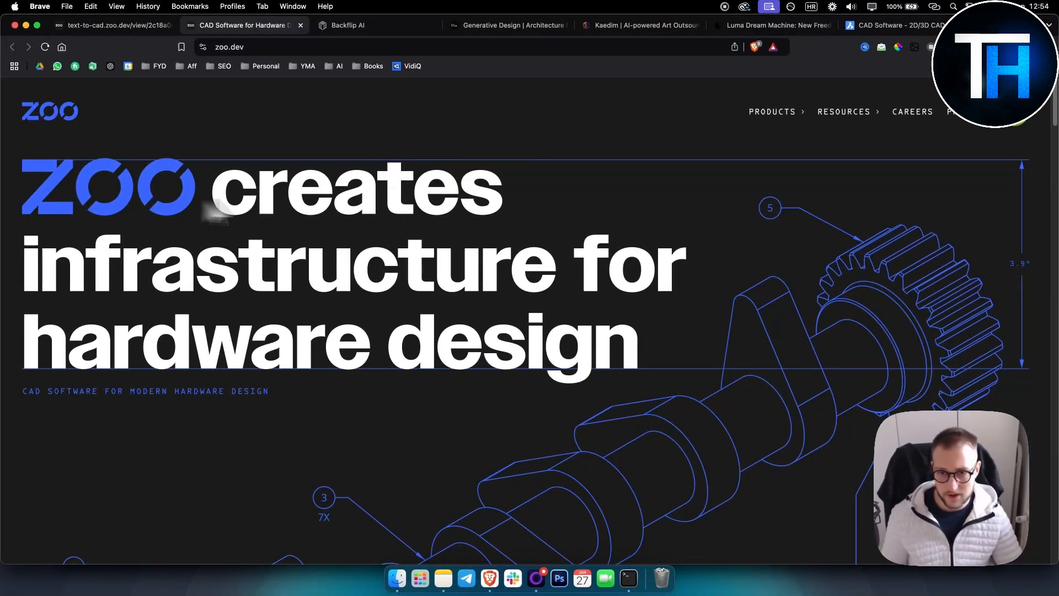
pyautogui.moveTo(290, 357)
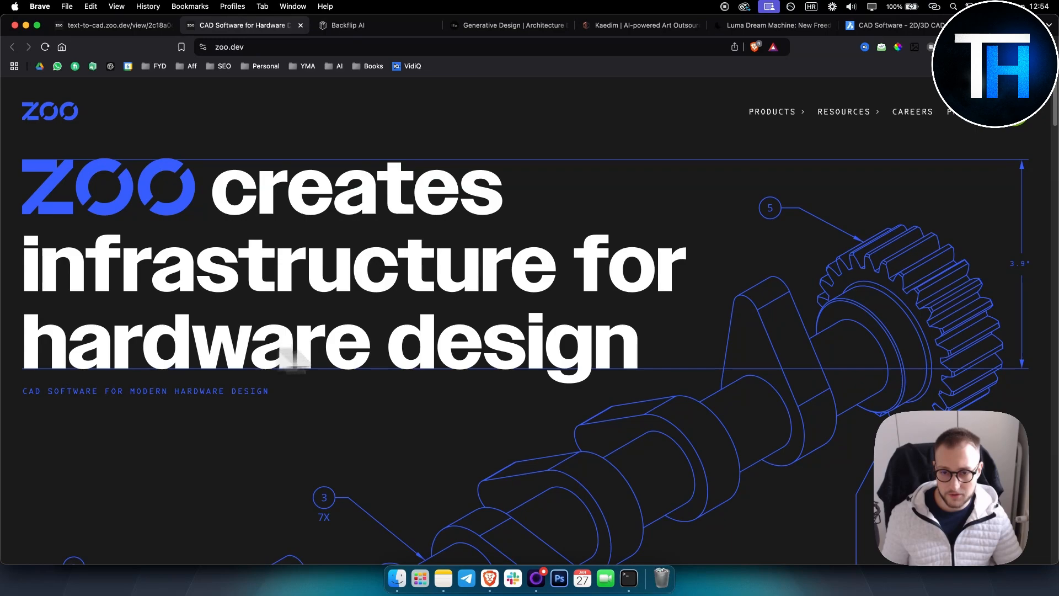
pyautogui.click(114, 25)
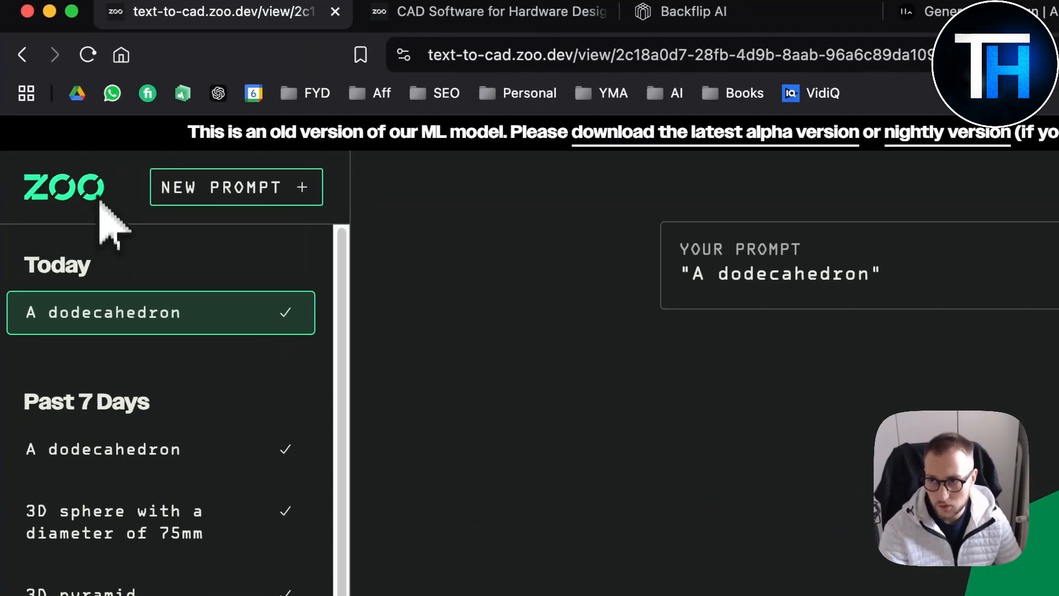
# - Return to the Text-to-CAD dashboard via the ZOO logo and review the prompt-writing tips
pyautogui.click(235, 188)
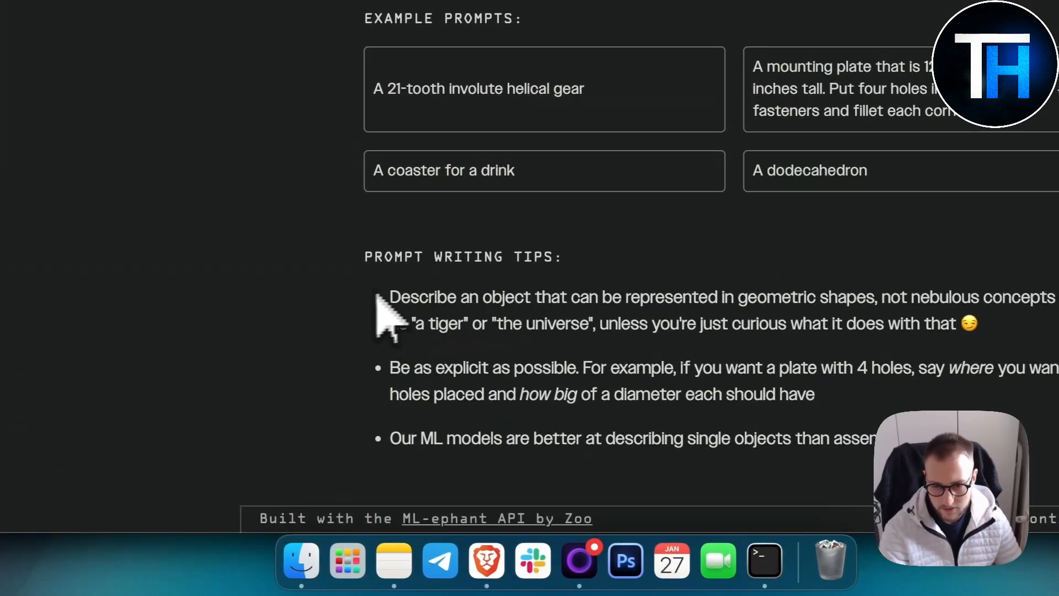
pyautogui.moveTo(408, 324)
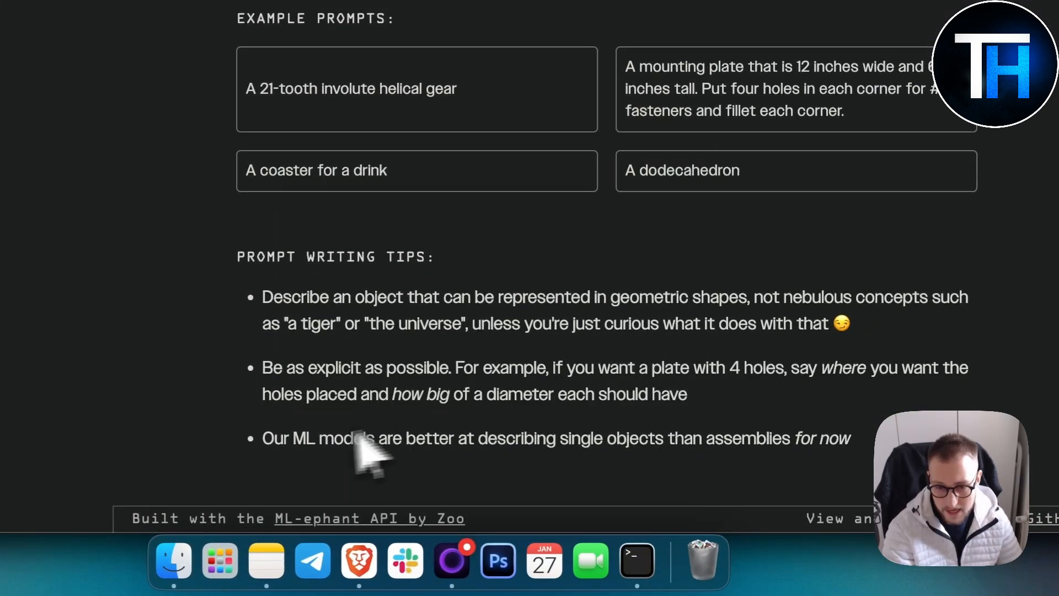
pyautogui.moveTo(300, 465)
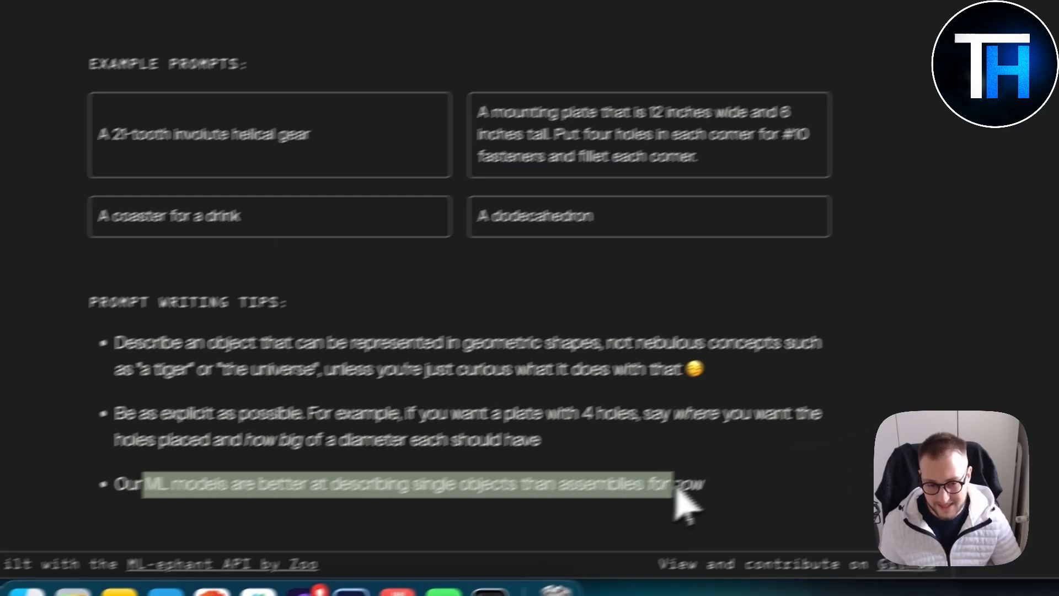
pyautogui.scroll(3)
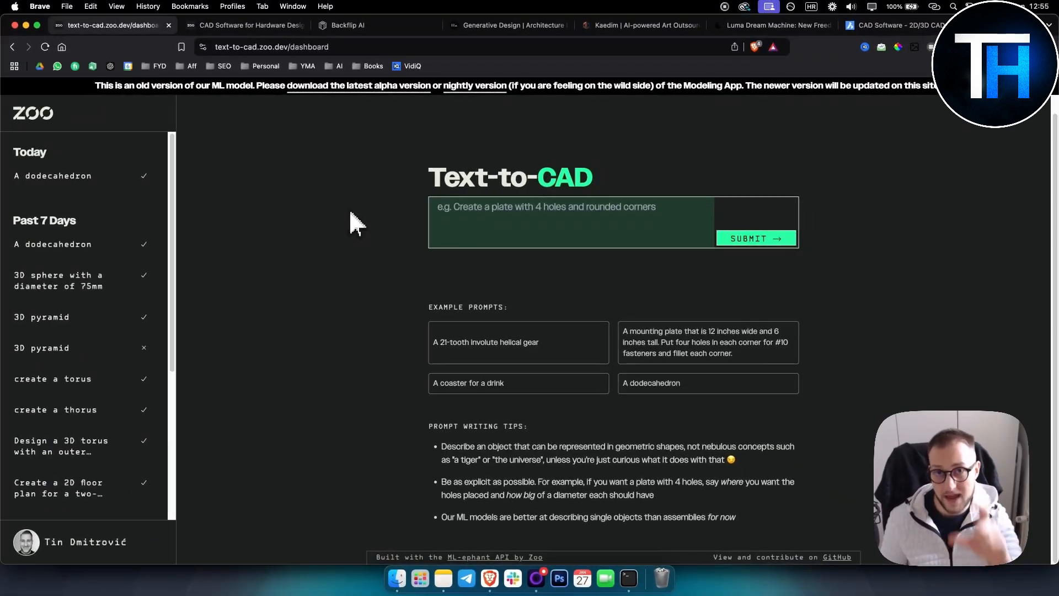
pyautogui.moveTo(398, 229)
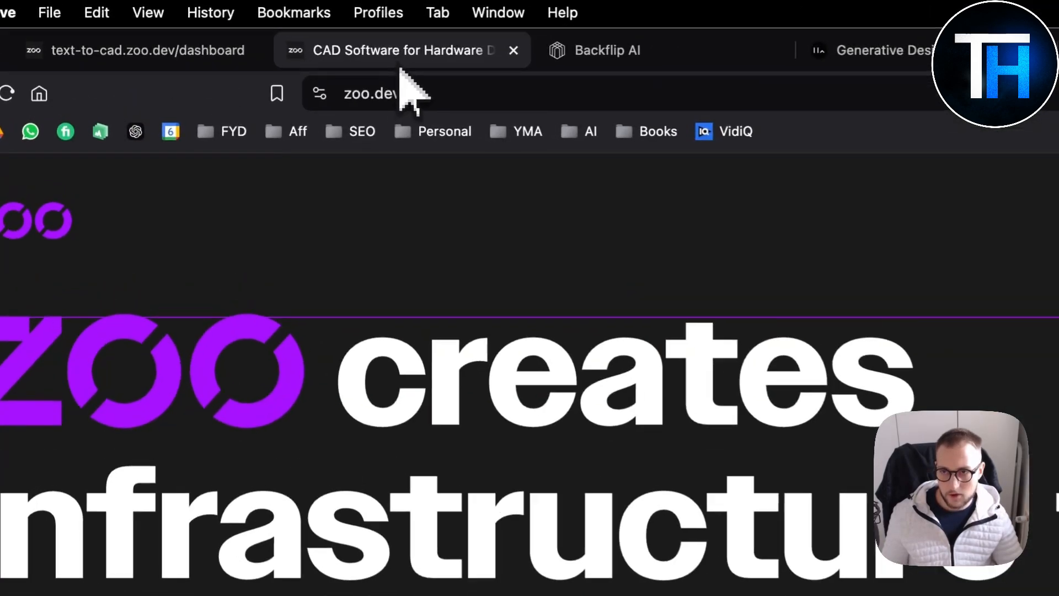
# - Switch to the Backflip AI homepage and watch its rotating 3D model carousel
pyautogui.click(607, 50)
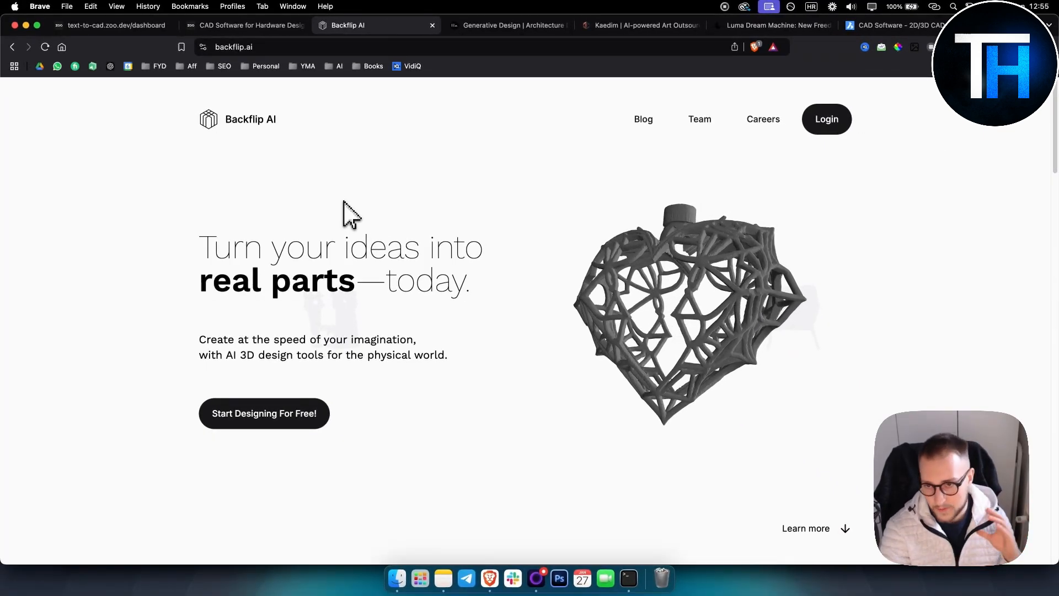
pyautogui.moveTo(347, 185)
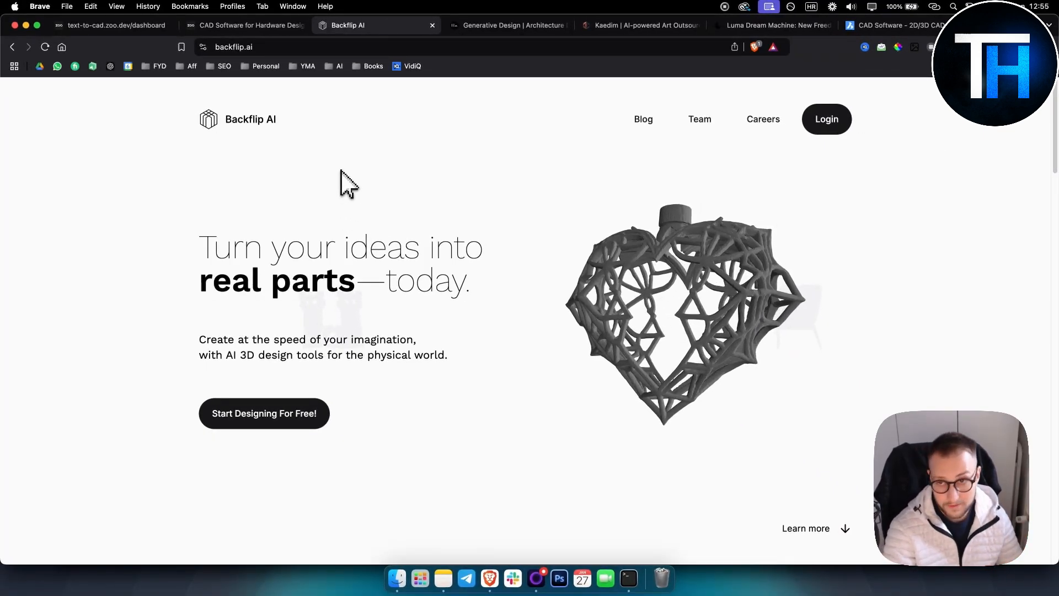
pyautogui.moveTo(375, 280)
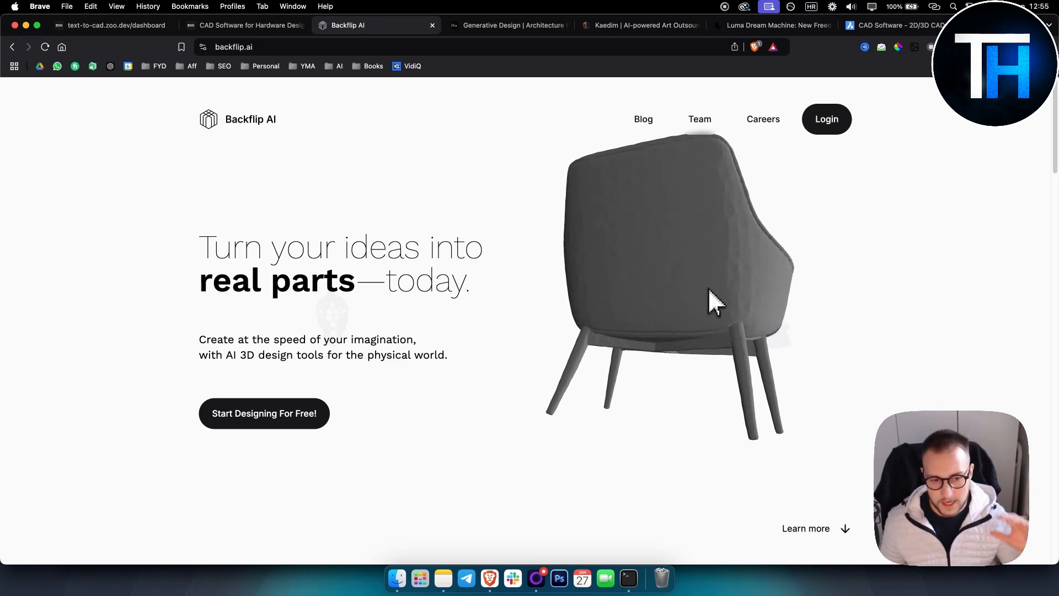
pyautogui.moveTo(726, 239)
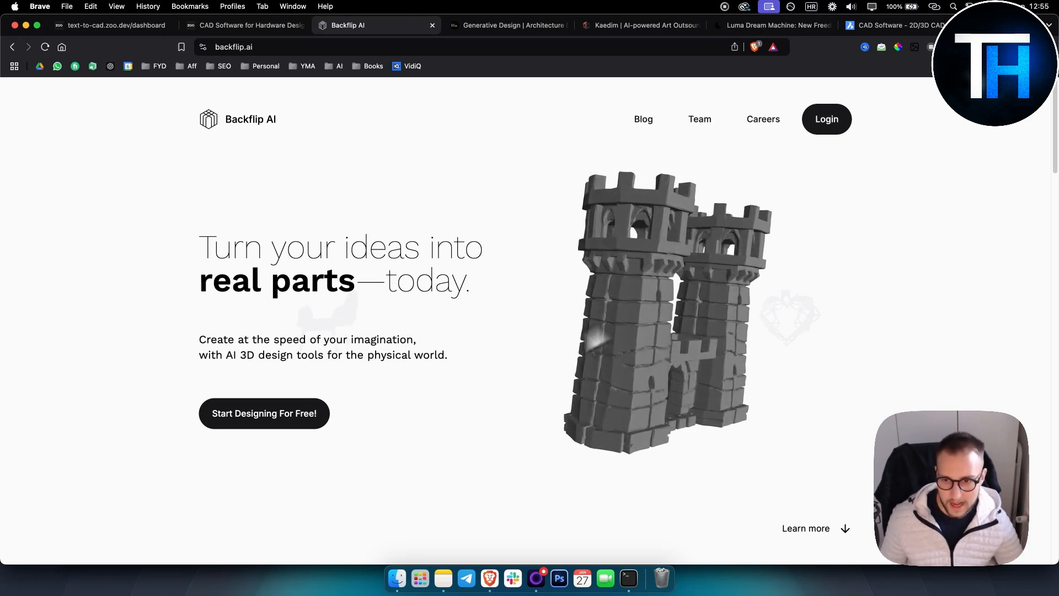
pyautogui.scroll(-3)
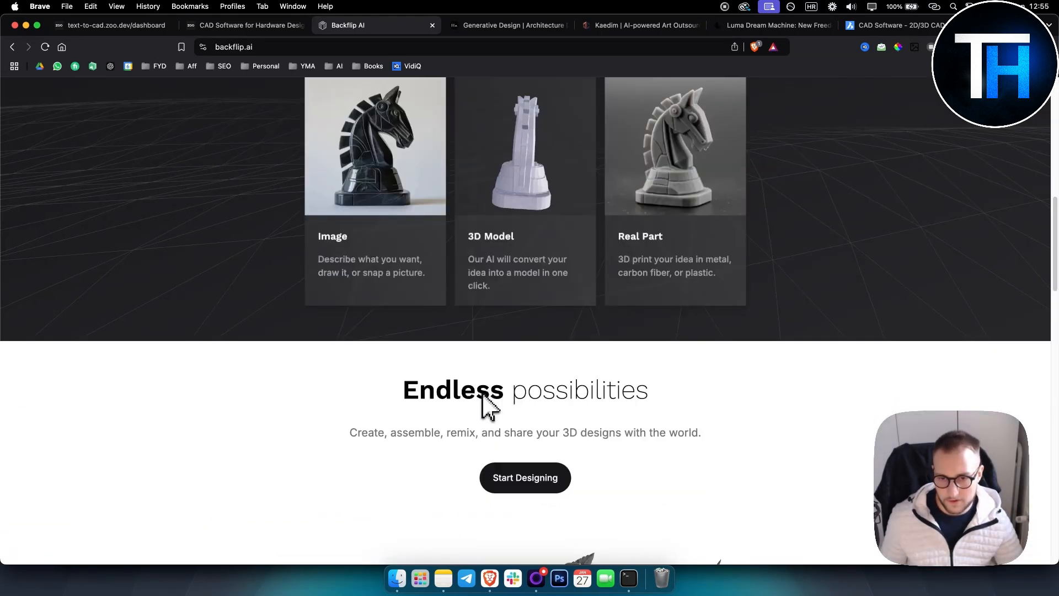
pyautogui.scroll(3)
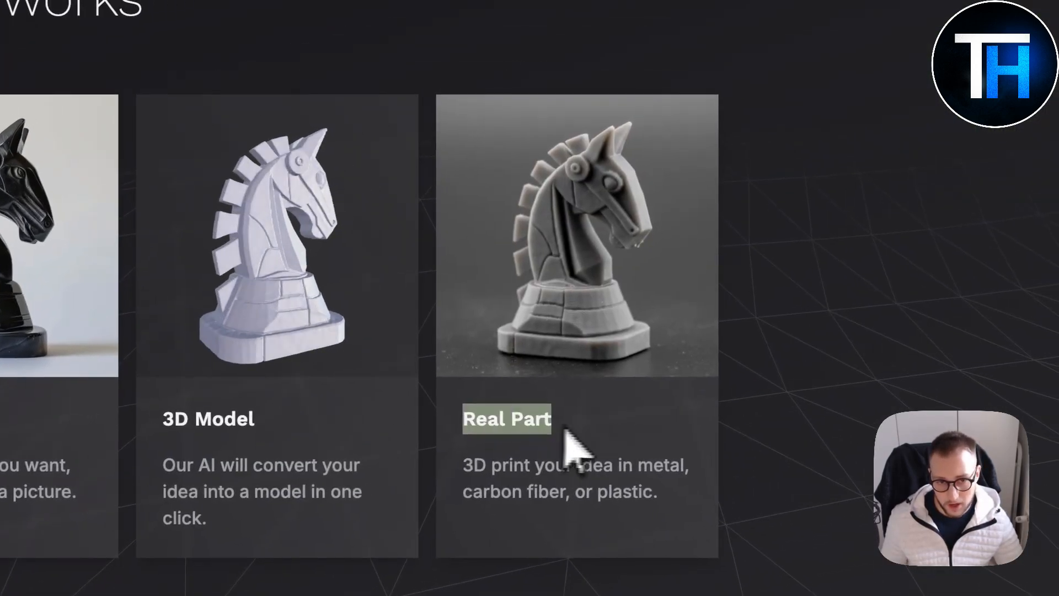
pyautogui.scroll(-3)
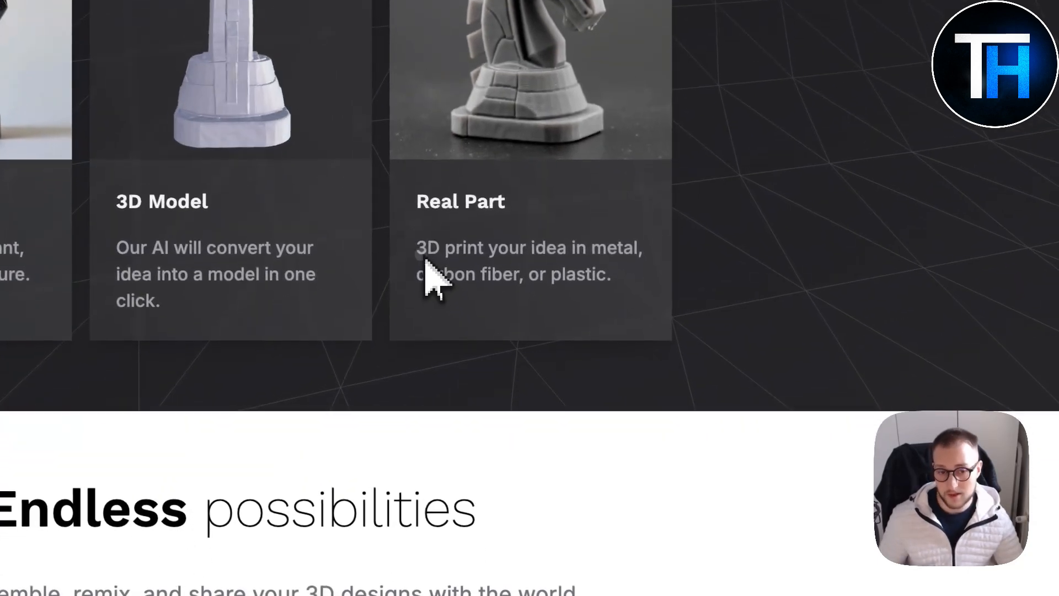
pyautogui.moveTo(628, 300)
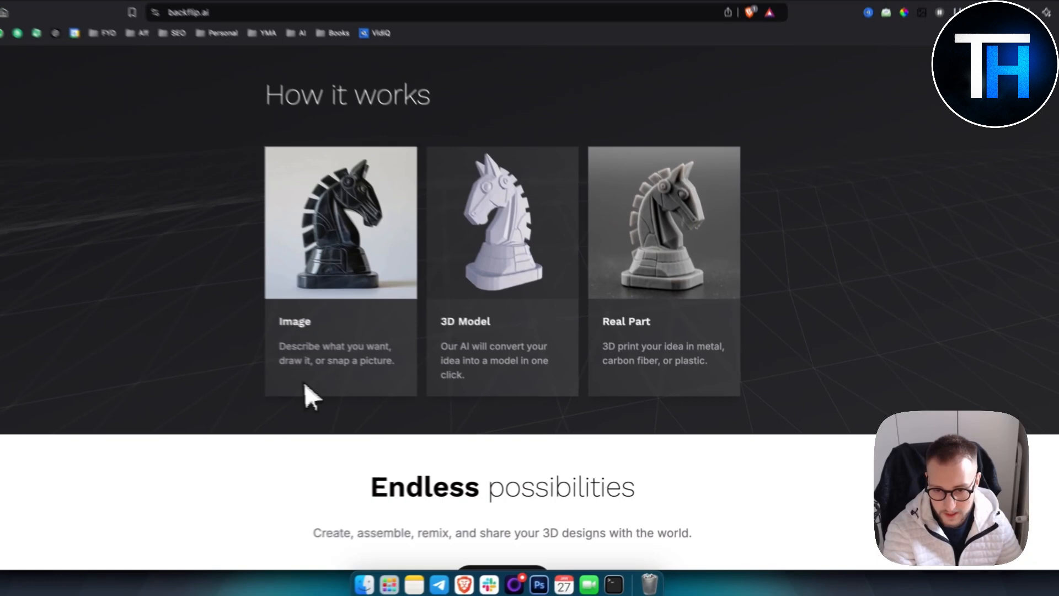
pyautogui.scroll(-3)
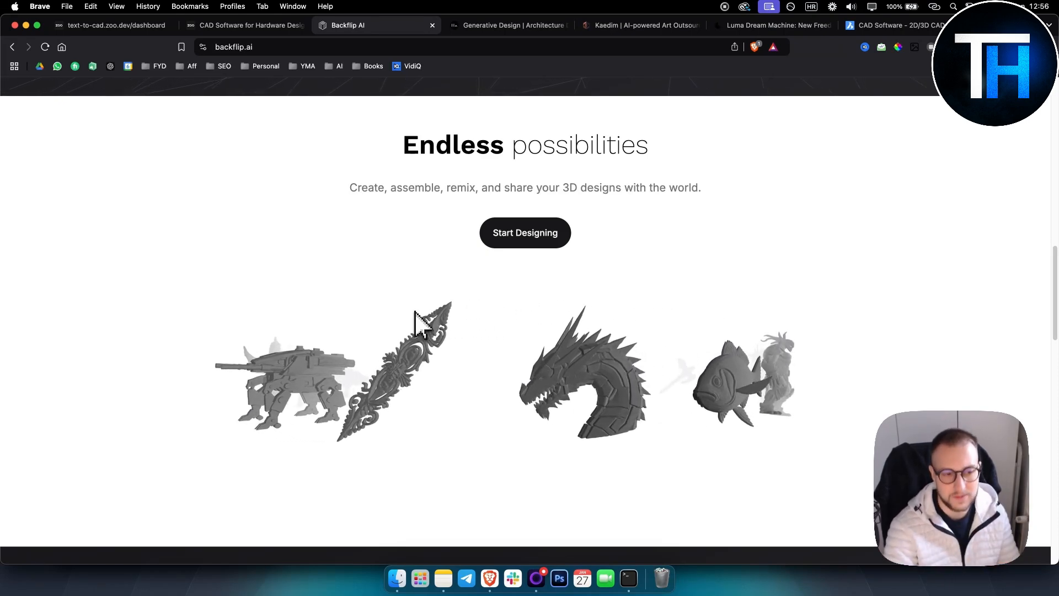
pyautogui.scroll(-3)
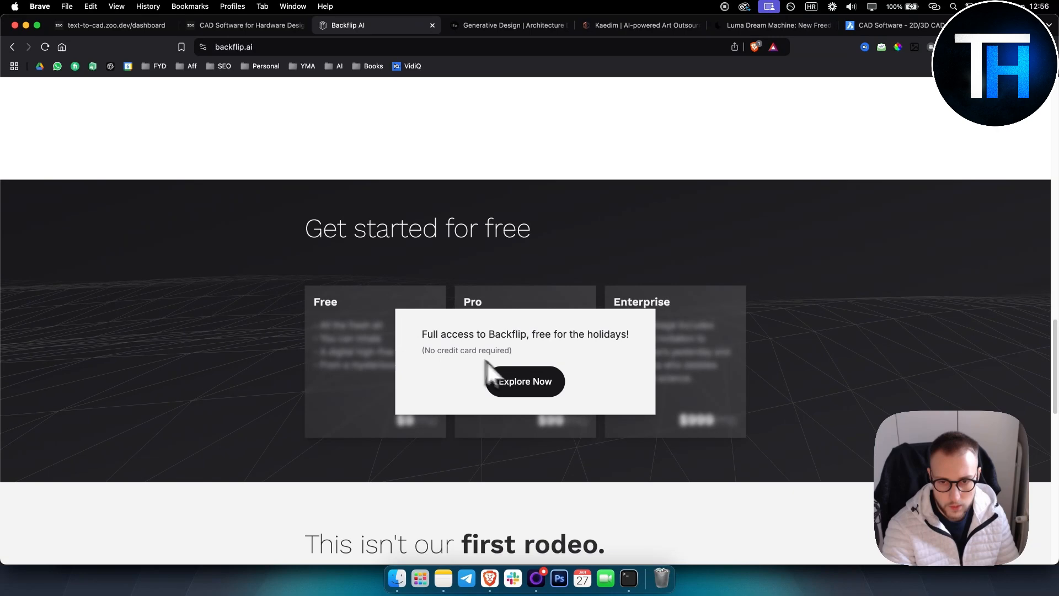
pyautogui.scroll(-3)
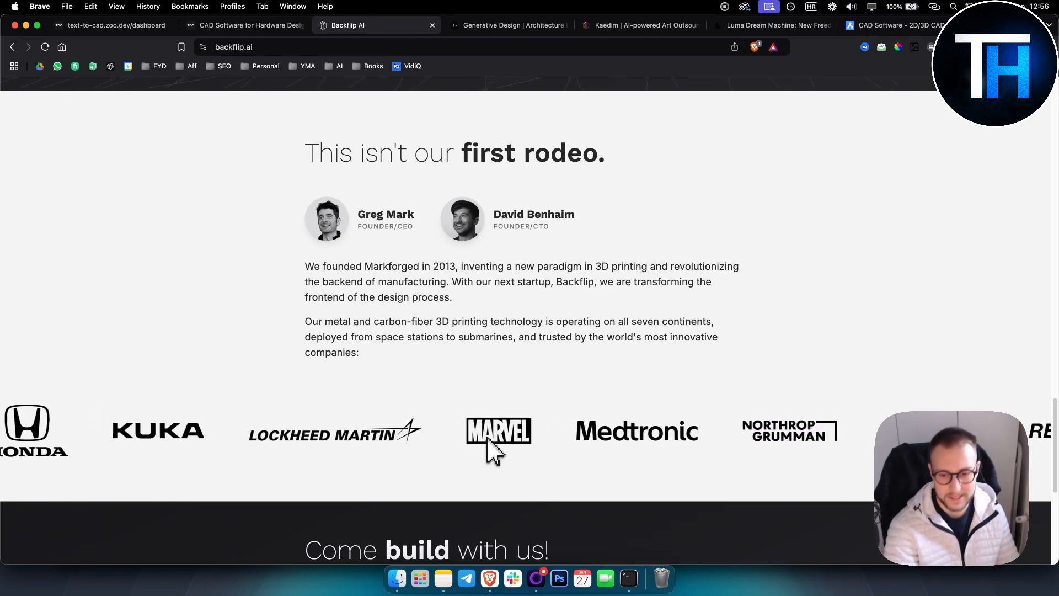
pyautogui.scroll(3)
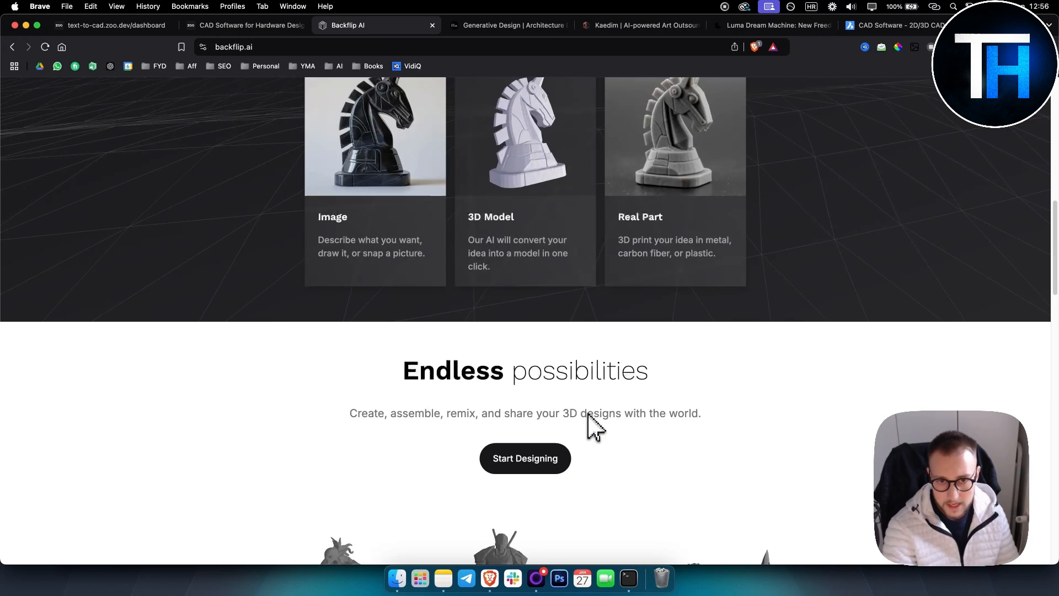
pyautogui.scroll(3)
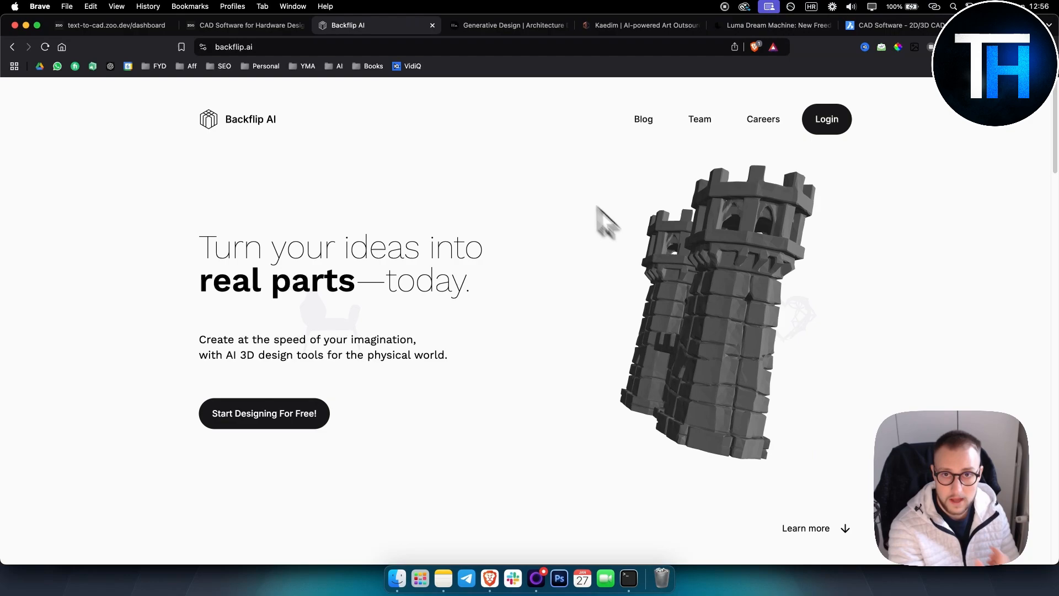
# - Switch to the Maket site and look over its hero section and demo video
pyautogui.click(509, 25)
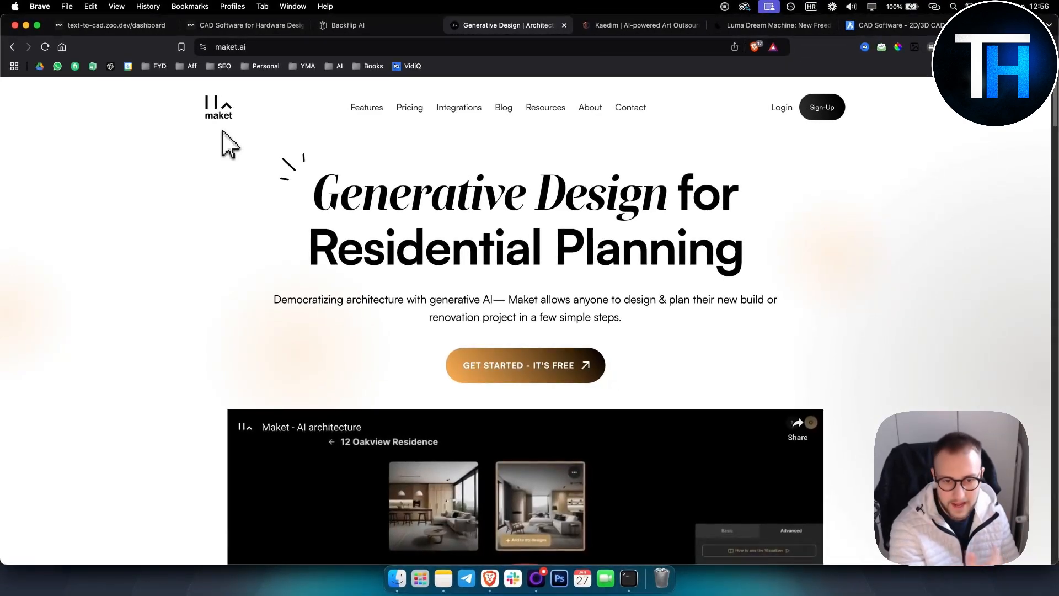
pyautogui.moveTo(498, 343)
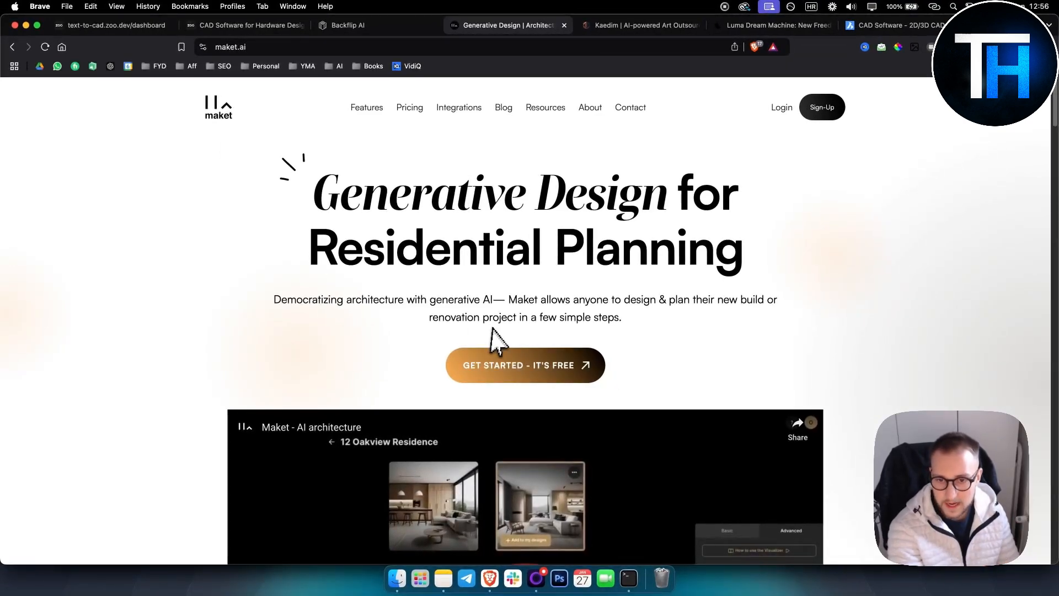
pyautogui.moveTo(411, 323)
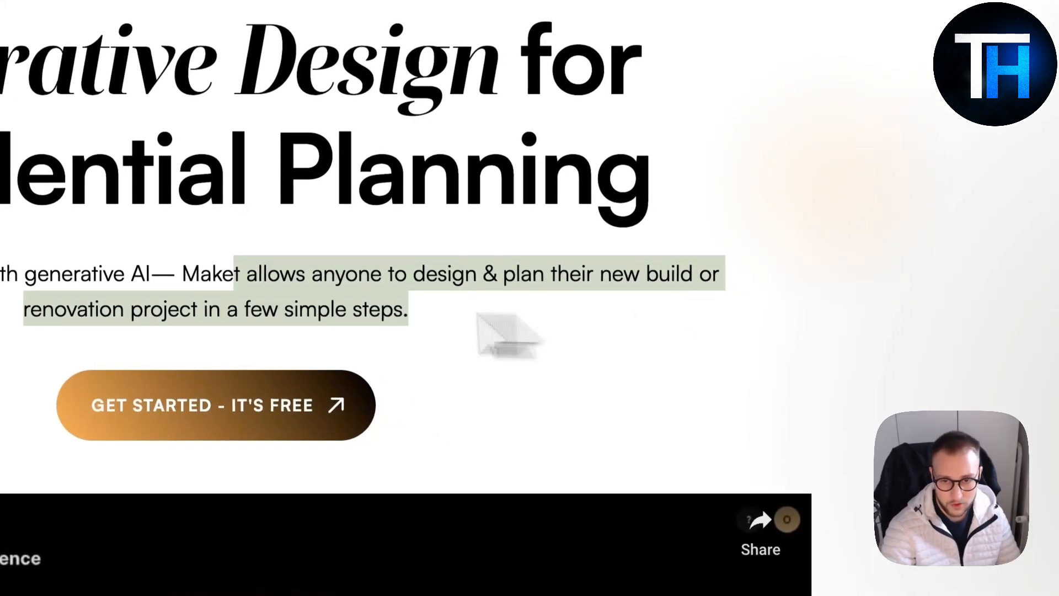
pyautogui.scroll(-3)
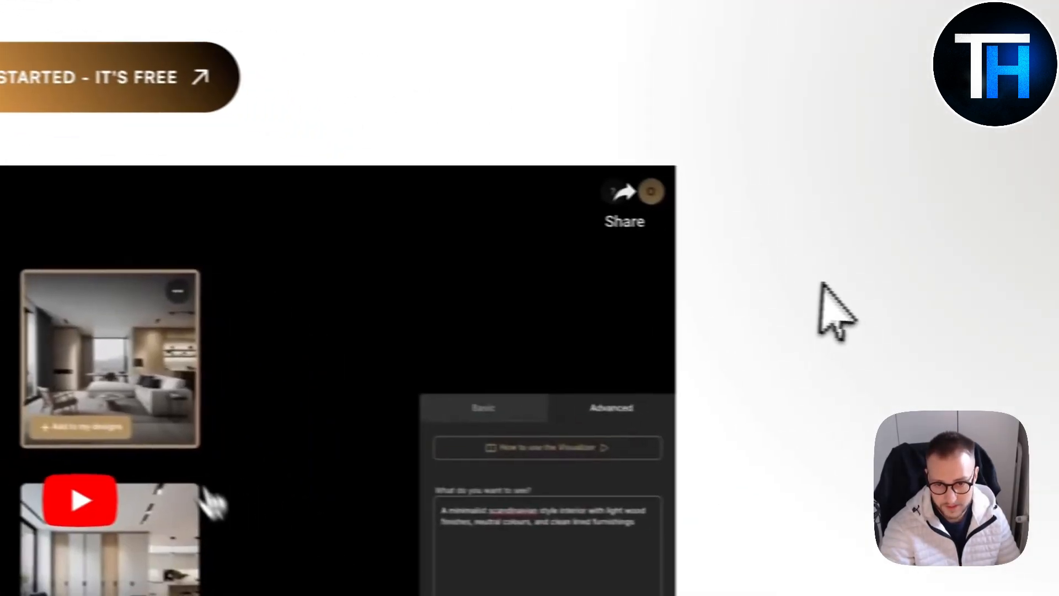
pyautogui.scroll(3)
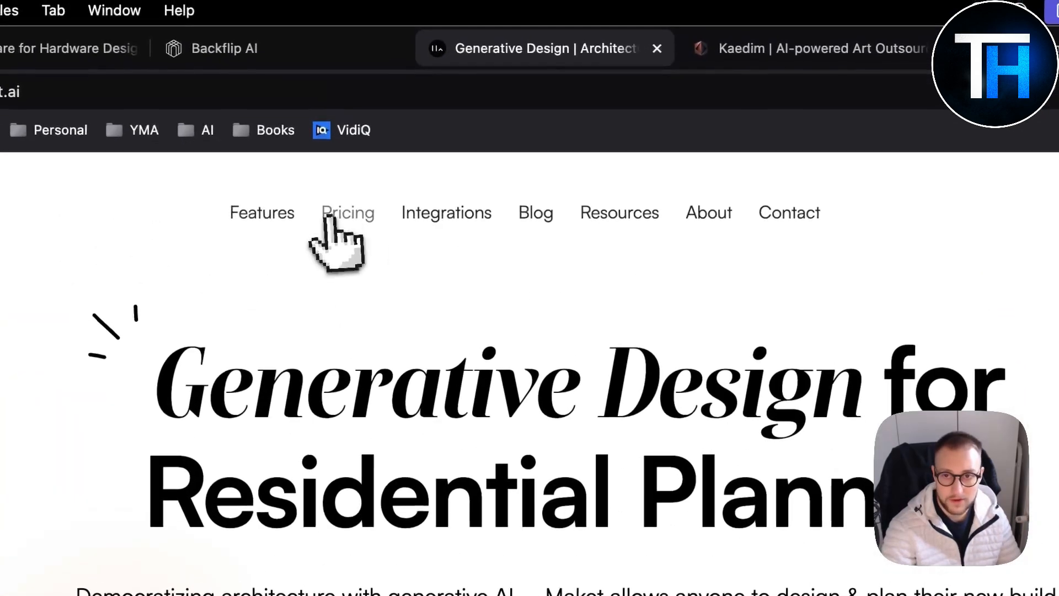
# - View Maket's pricing plans, the free Basic plan and the $288-per-year plan
pyautogui.click(347, 212)
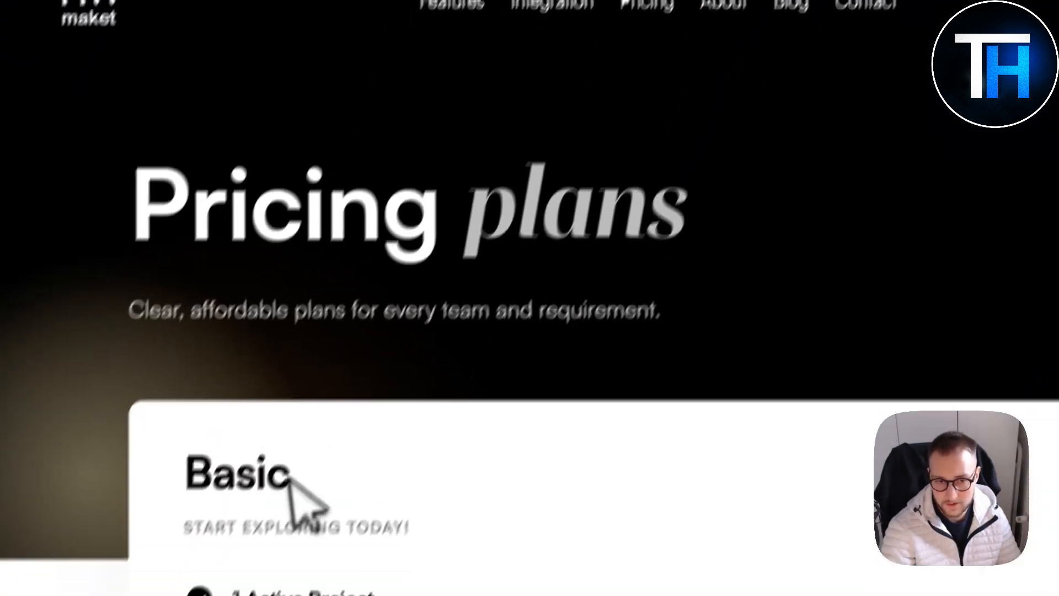
pyautogui.scroll(-3)
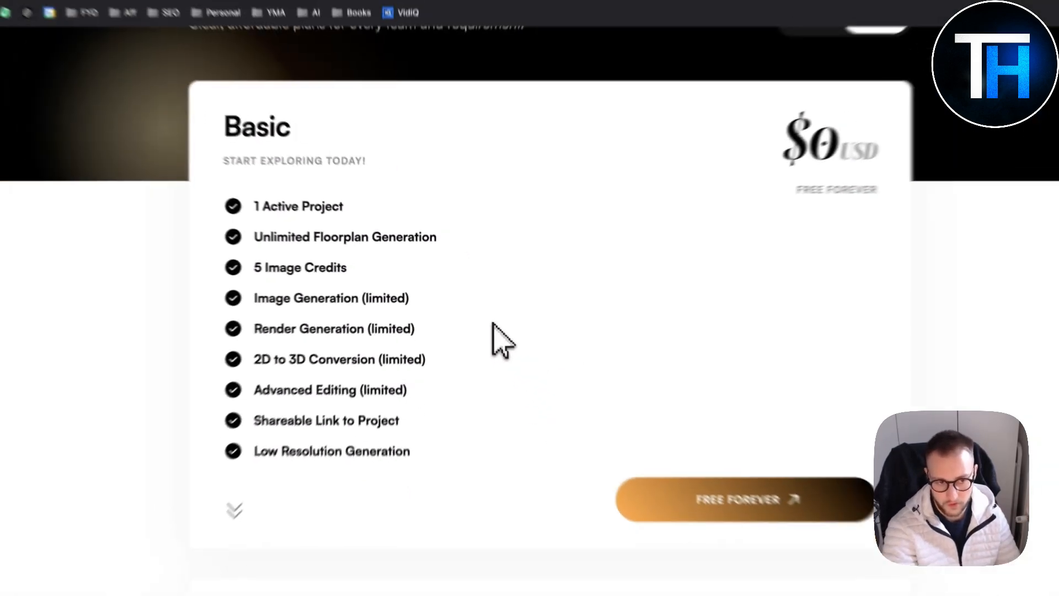
pyautogui.scroll(-3)
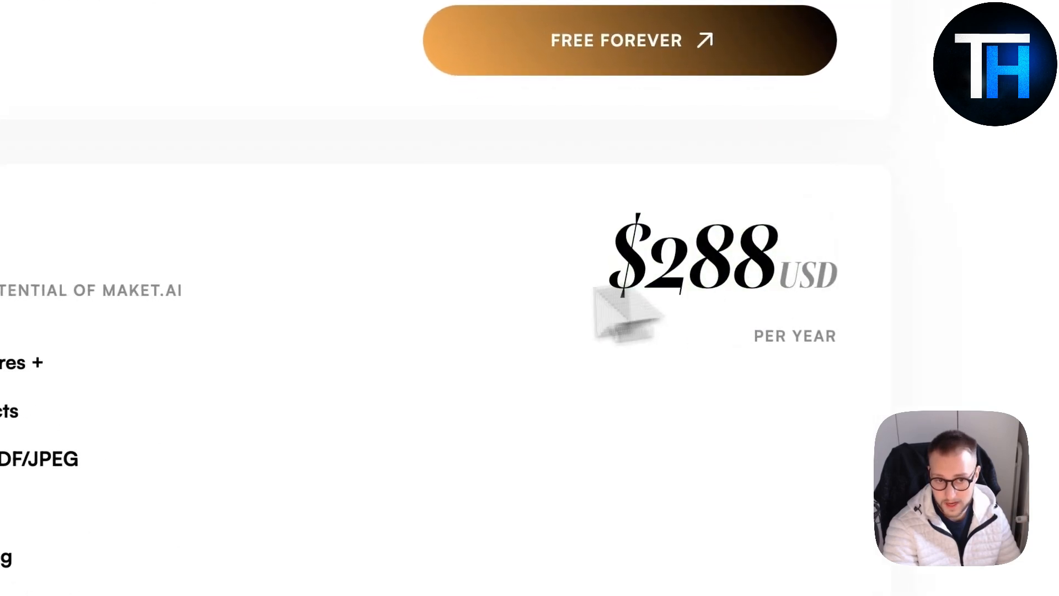
pyautogui.scroll(3)
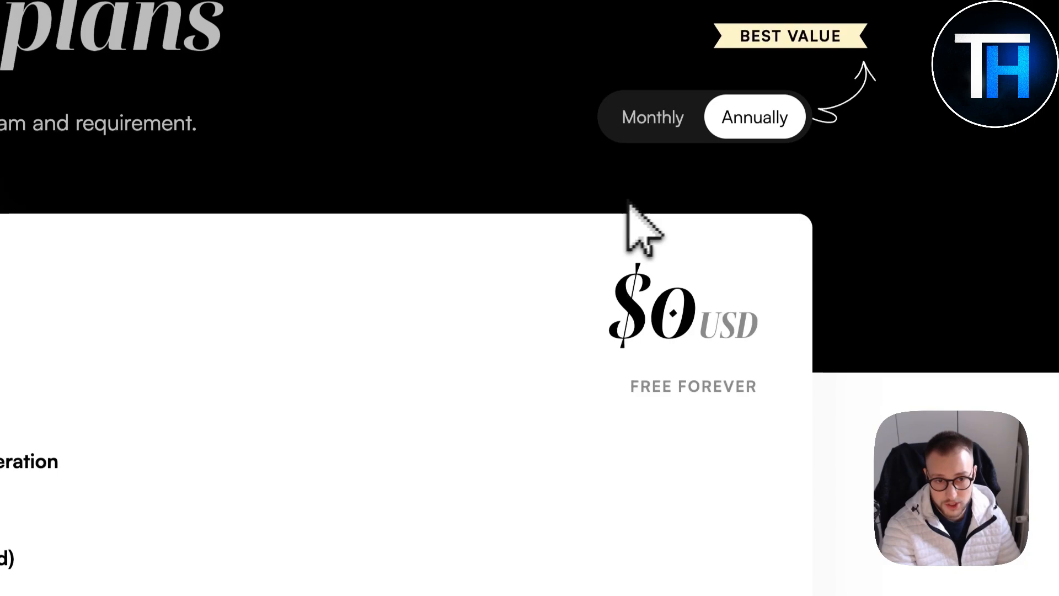
pyautogui.scroll(-3)
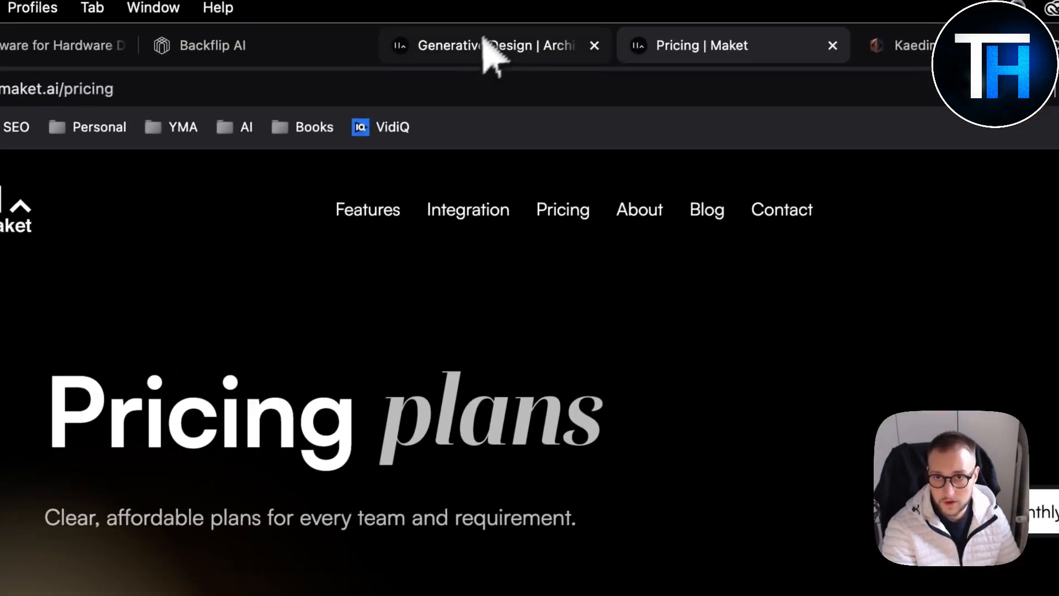
# - Return to the Maket homepage and browse its floorplan concept-generation features
pyautogui.click(493, 46)
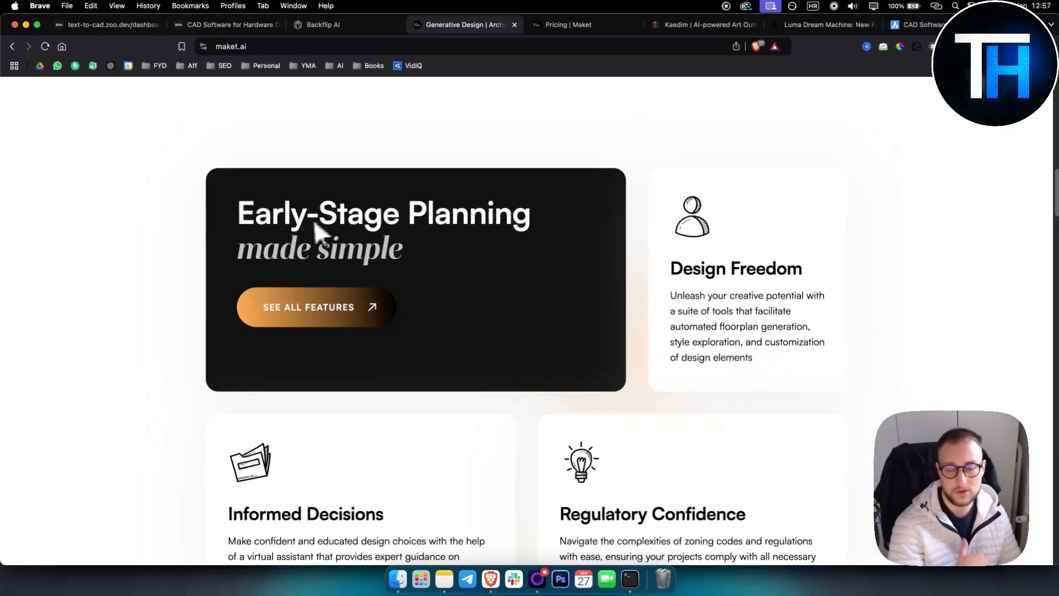
pyautogui.moveTo(703, 291)
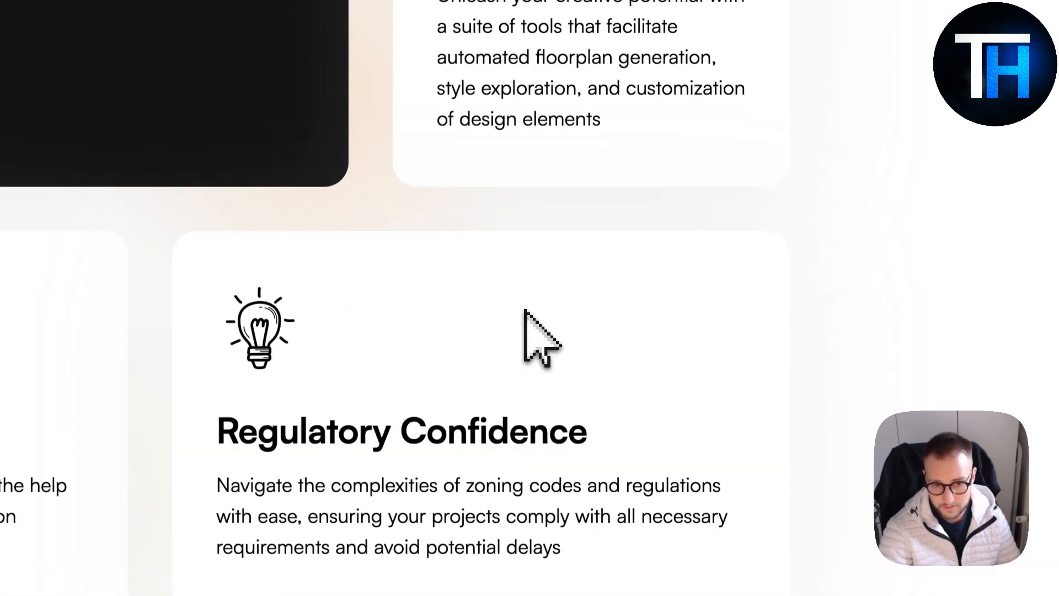
pyautogui.scroll(-3)
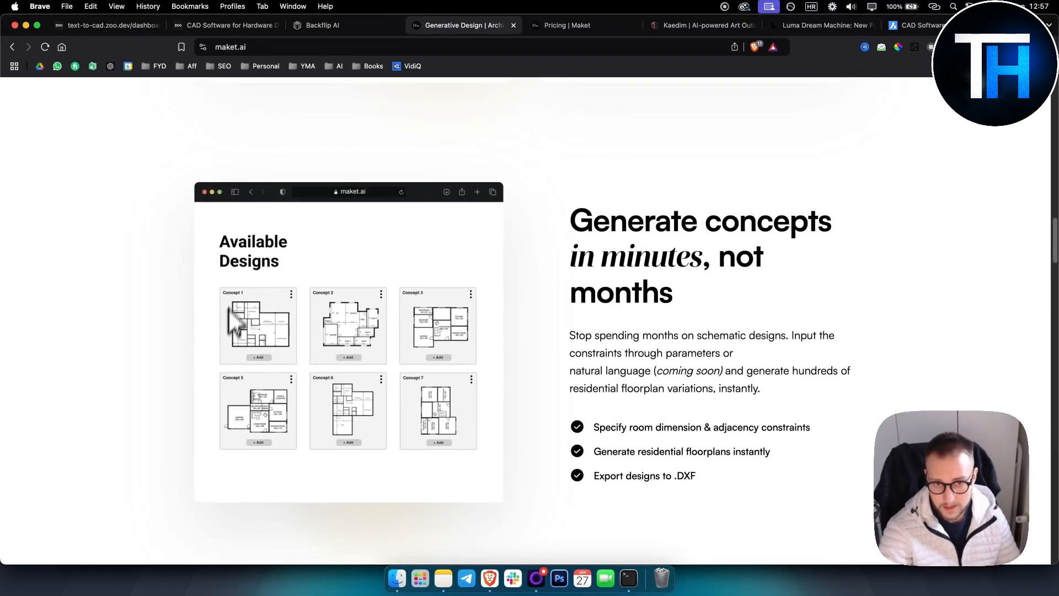
pyautogui.moveTo(618, 324)
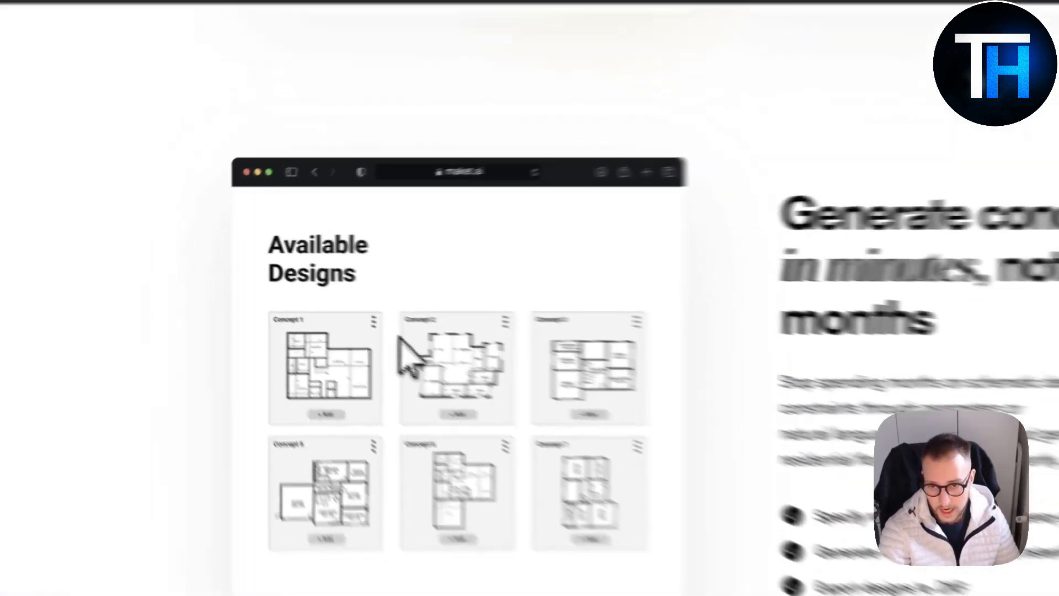
# - Scroll past Ask, Learn and Design to the Explore different design styles showcase
pyautogui.scroll(-3)
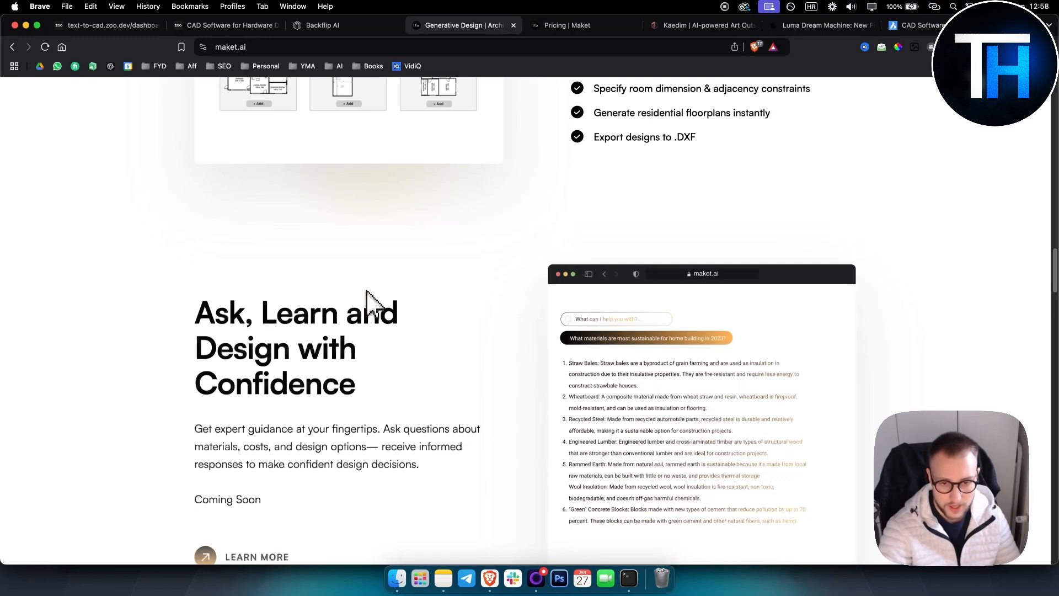
pyautogui.scroll(-3)
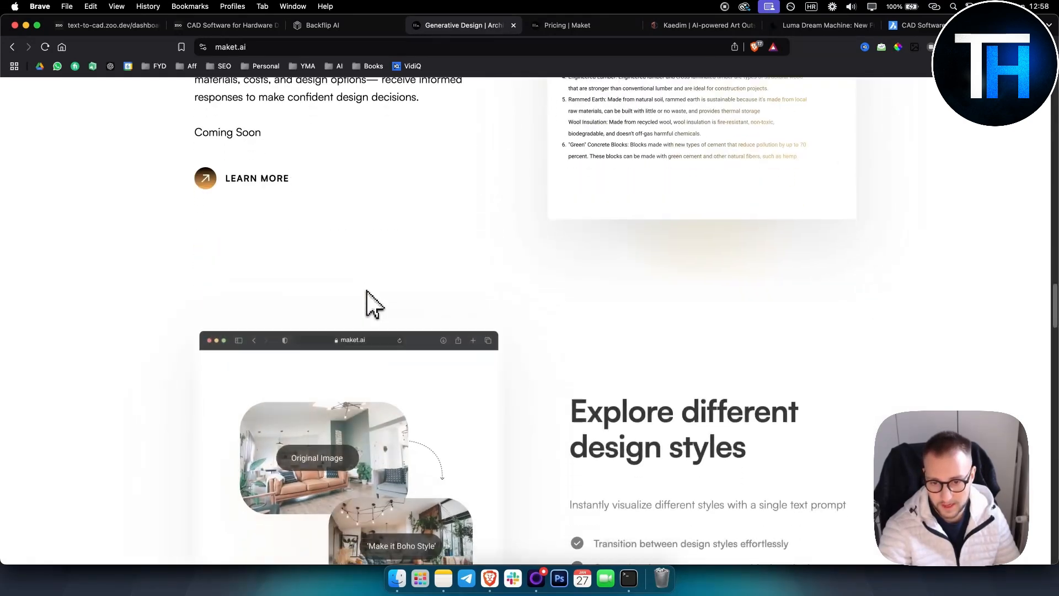
pyautogui.scroll(-3)
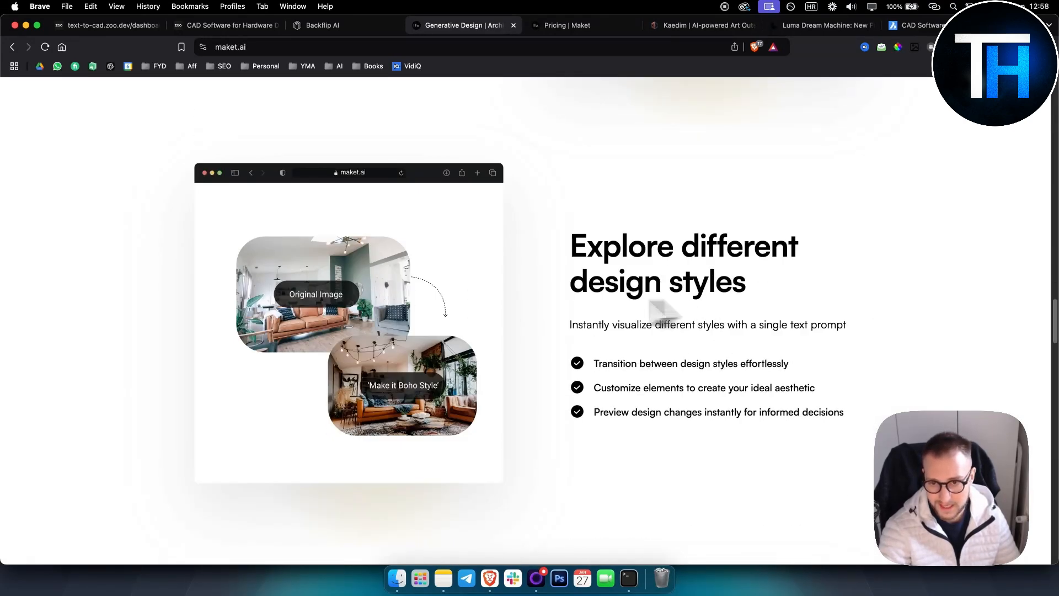
pyautogui.moveTo(351, 317)
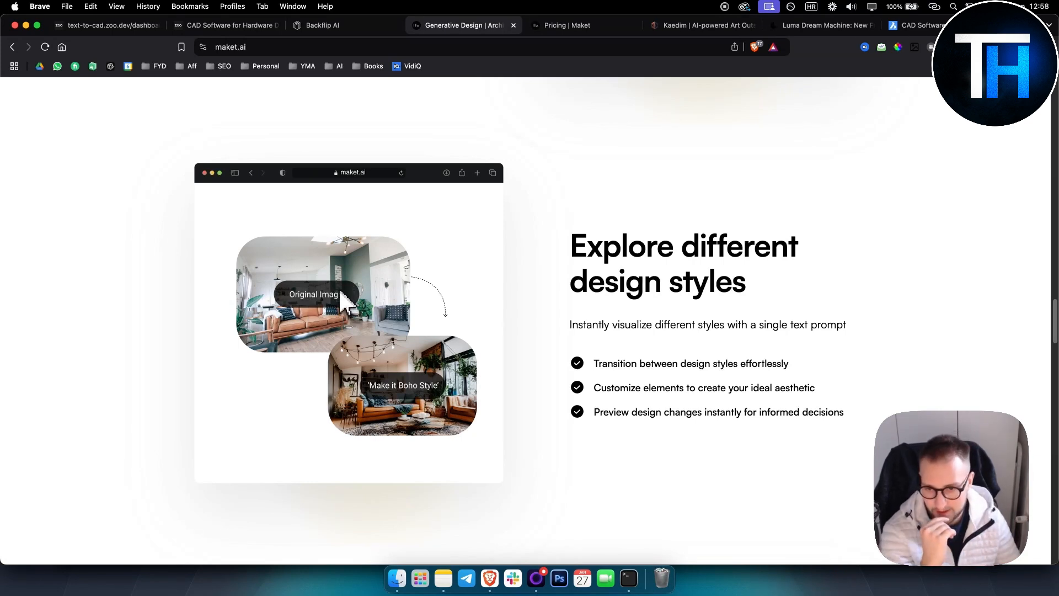
pyautogui.moveTo(646, 334)
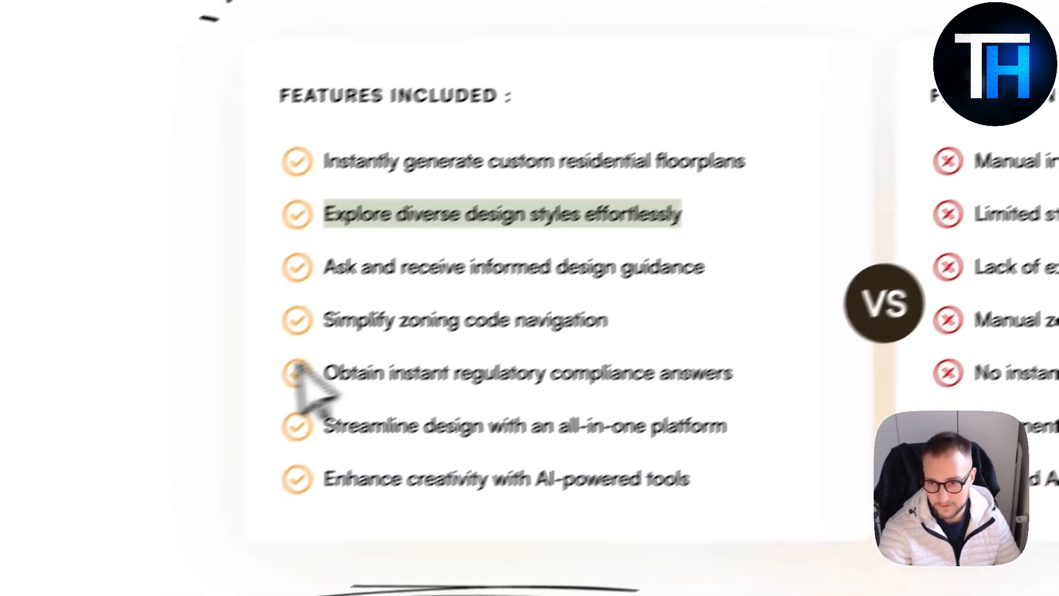
# - Scroll through the Features Included comparison and back to the hero section
pyautogui.scroll(-3)
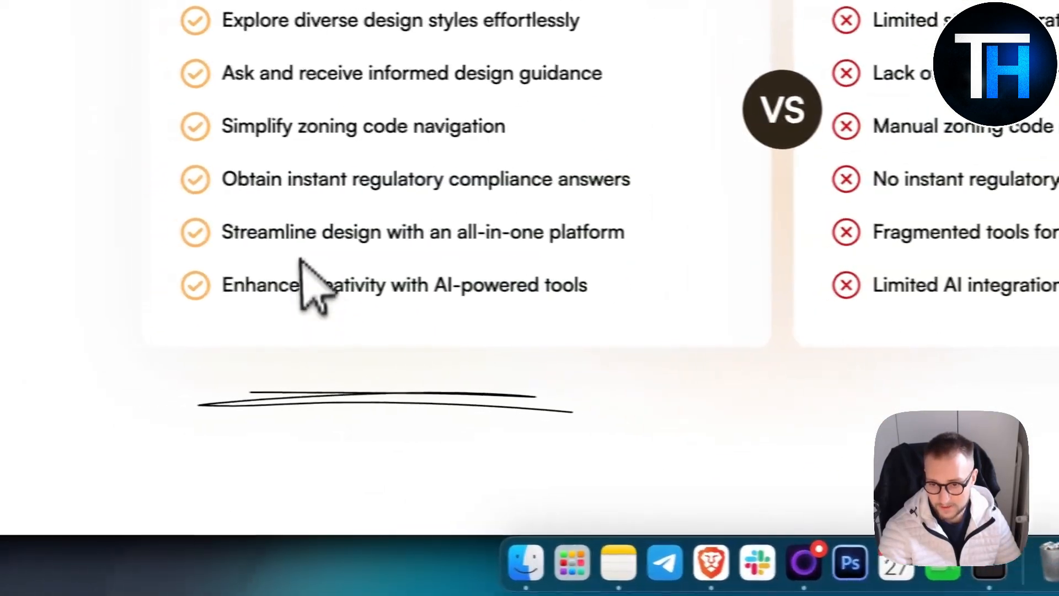
pyautogui.scroll(-3)
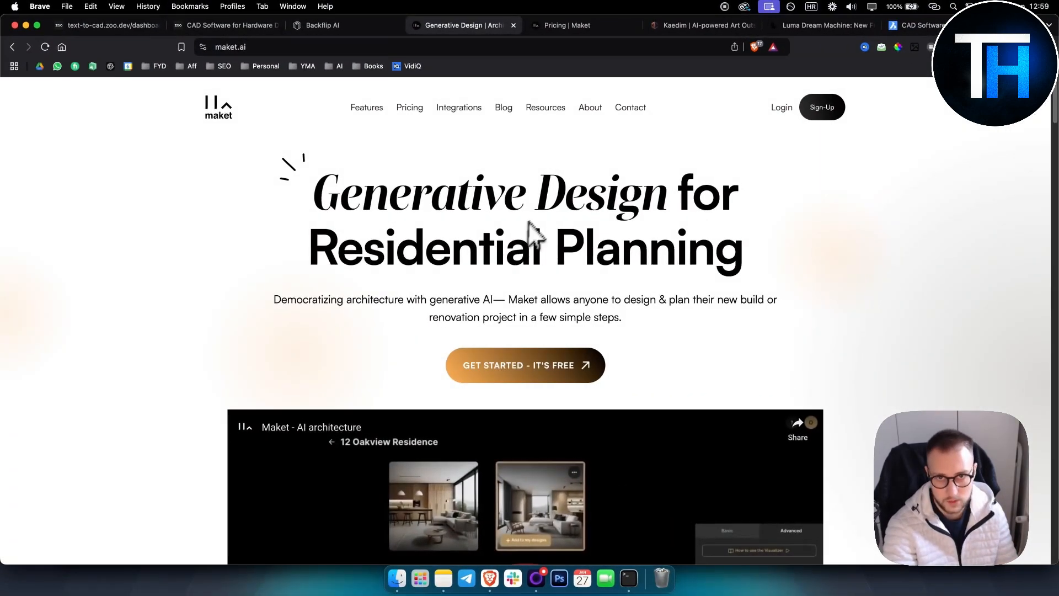
pyautogui.moveTo(703, 26)
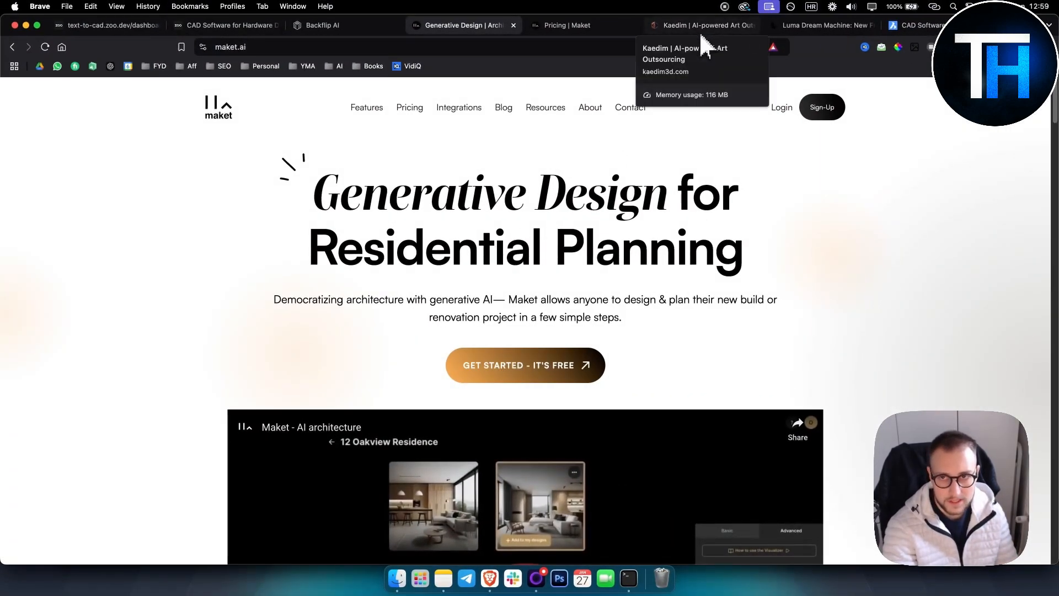
# - Switch to Kaedim, browse its how-it-works and Why Kaedim sections, and return to the hero
pyautogui.click(703, 25)
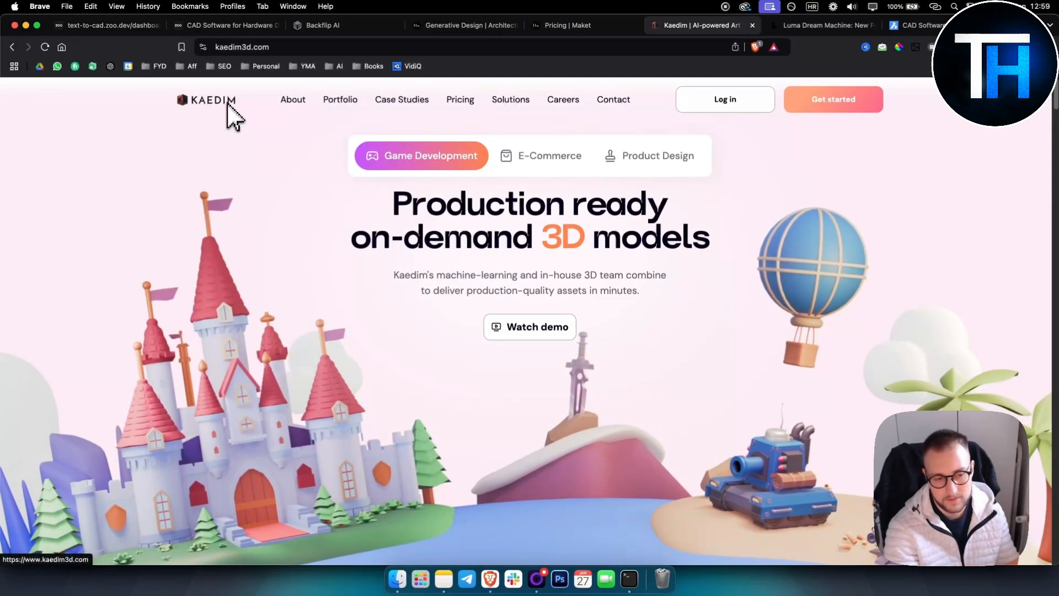
pyautogui.moveTo(287, 206)
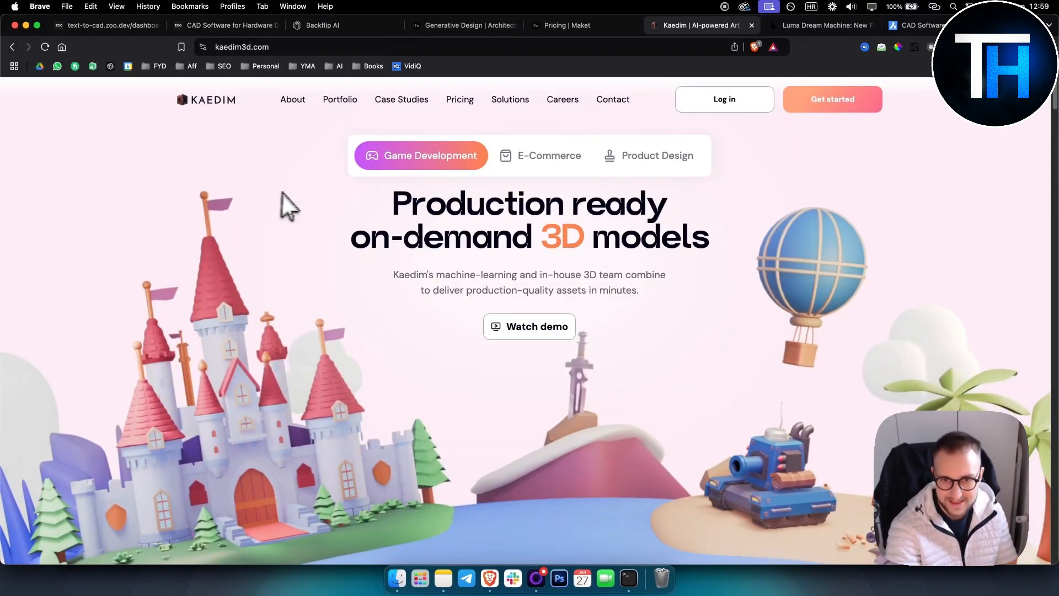
pyautogui.moveTo(567, 261)
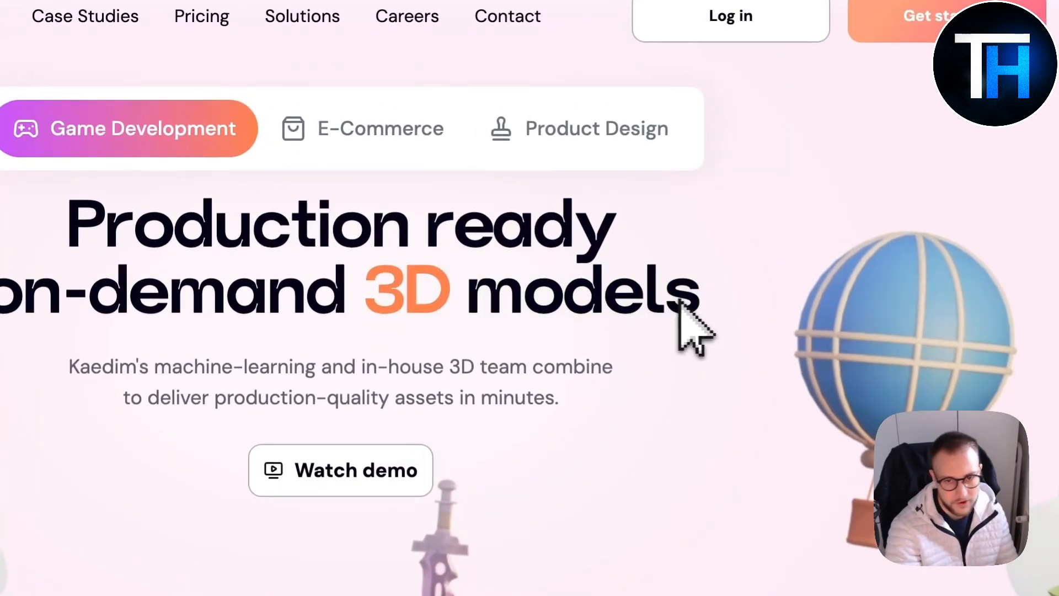
pyautogui.scroll(-3)
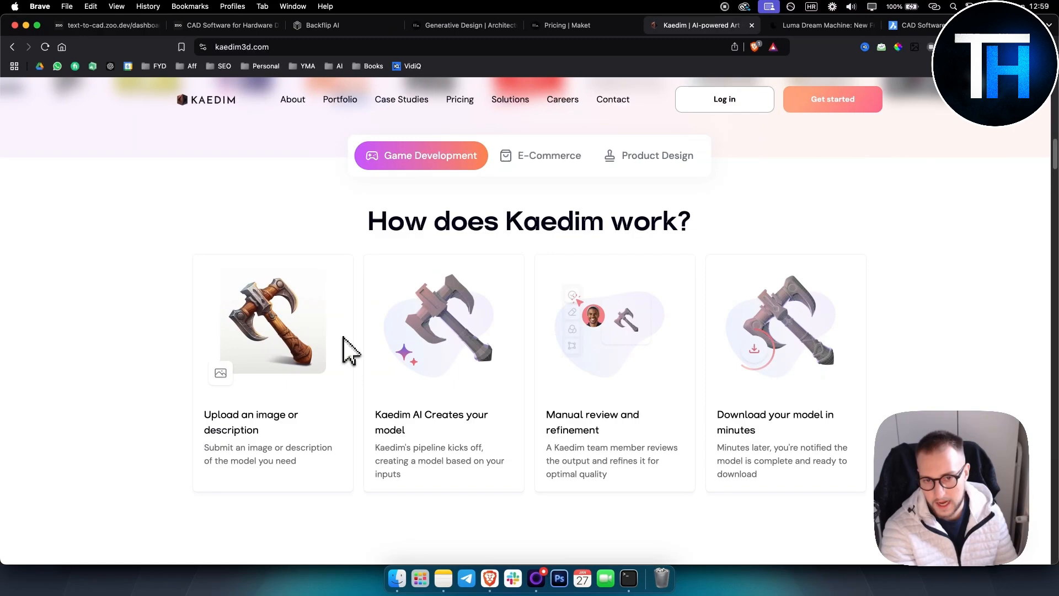
pyautogui.scroll(-3)
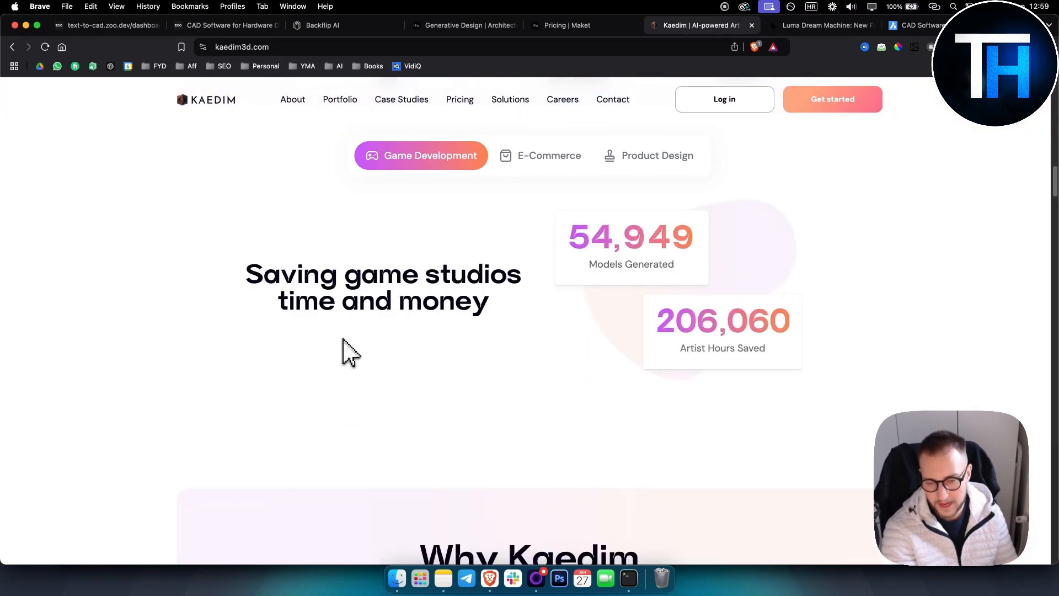
pyautogui.scroll(-3)
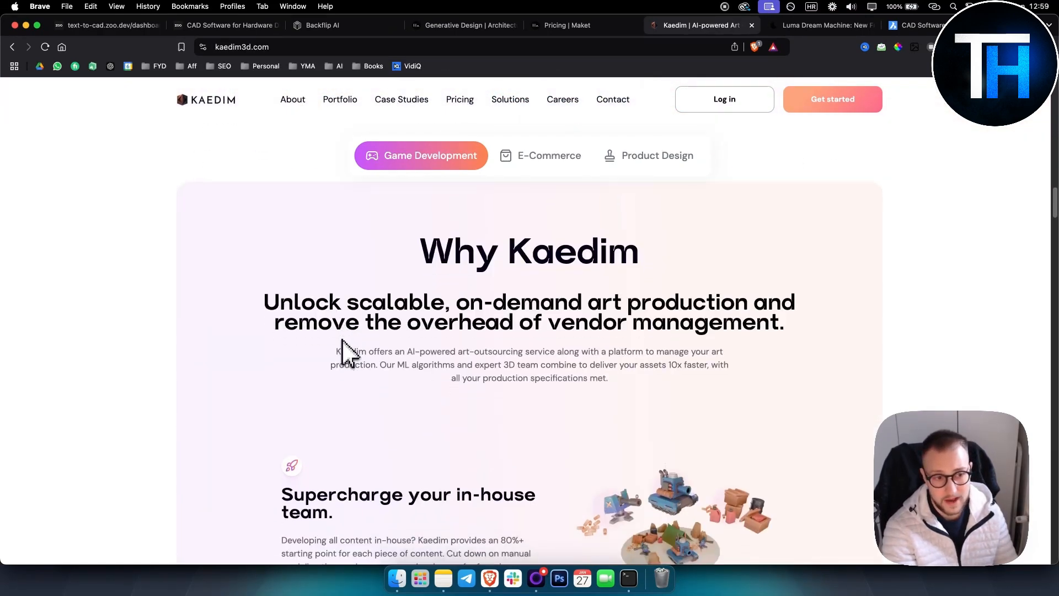
pyautogui.scroll(3)
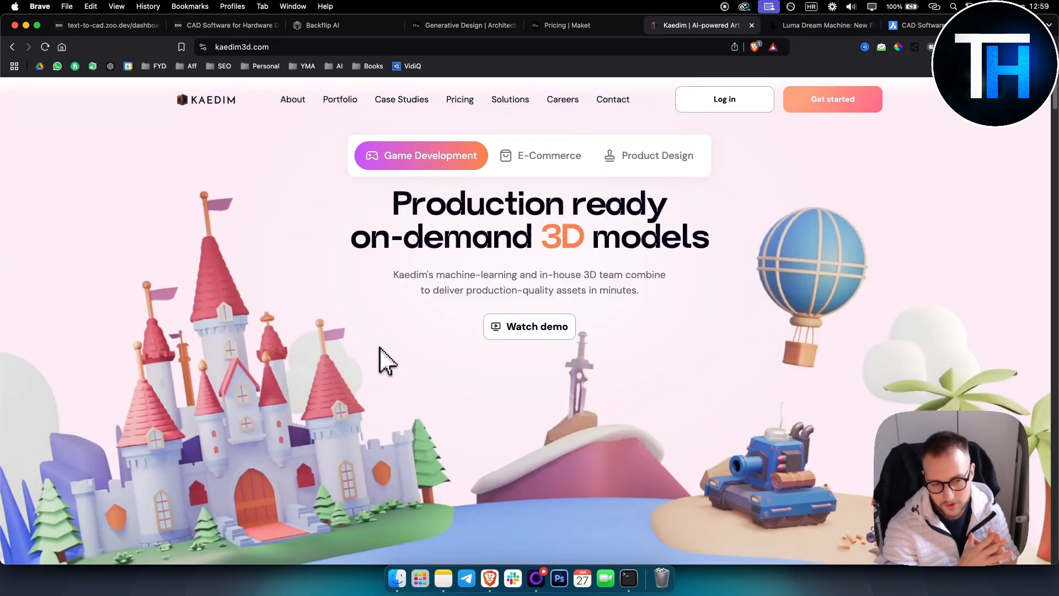
pyautogui.moveTo(375, 348)
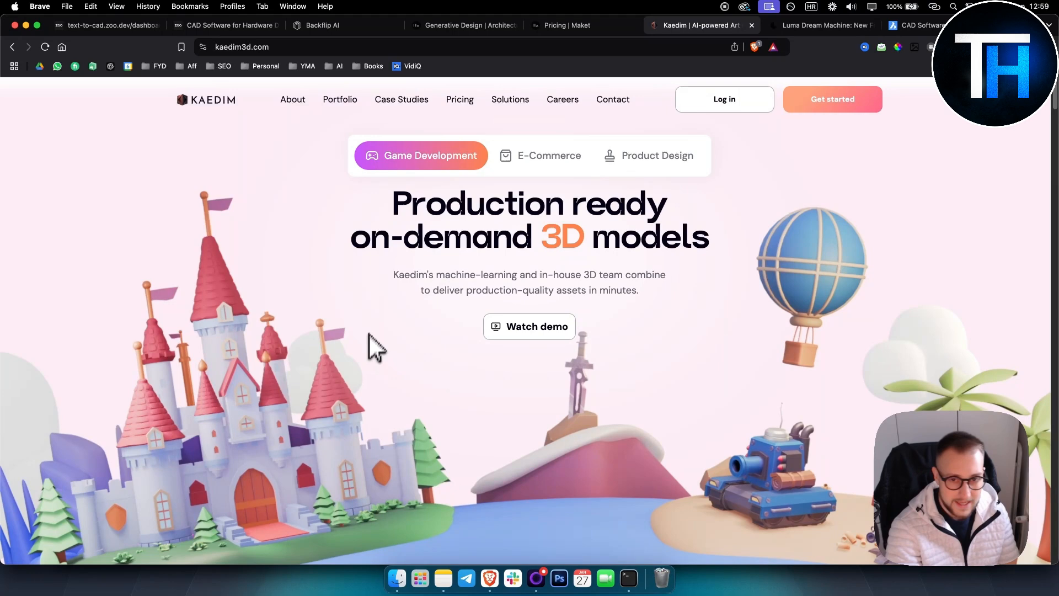
pyautogui.moveTo(512, 283)
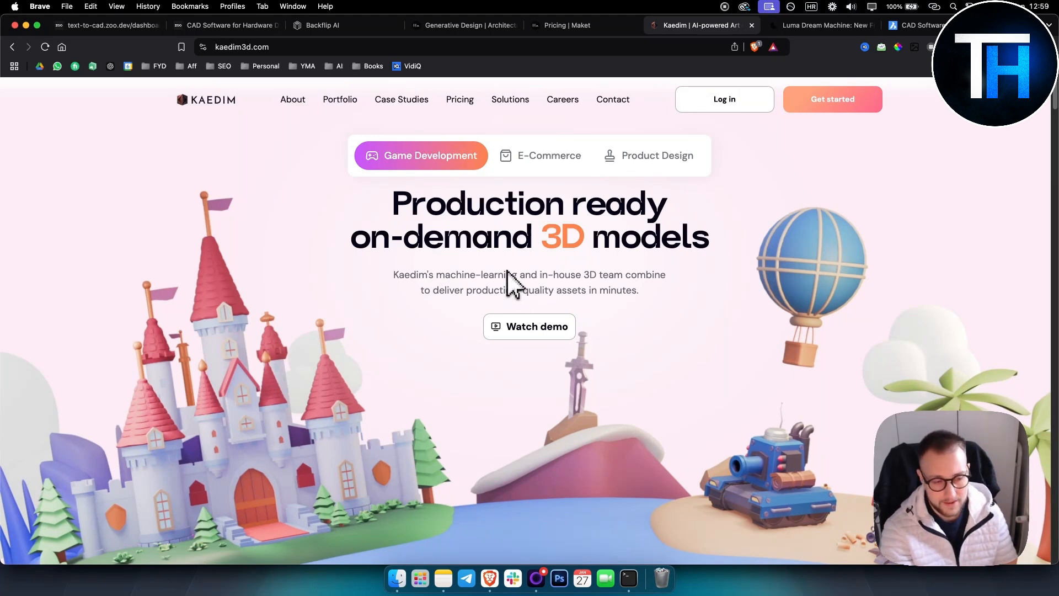
pyautogui.moveTo(533, 282)
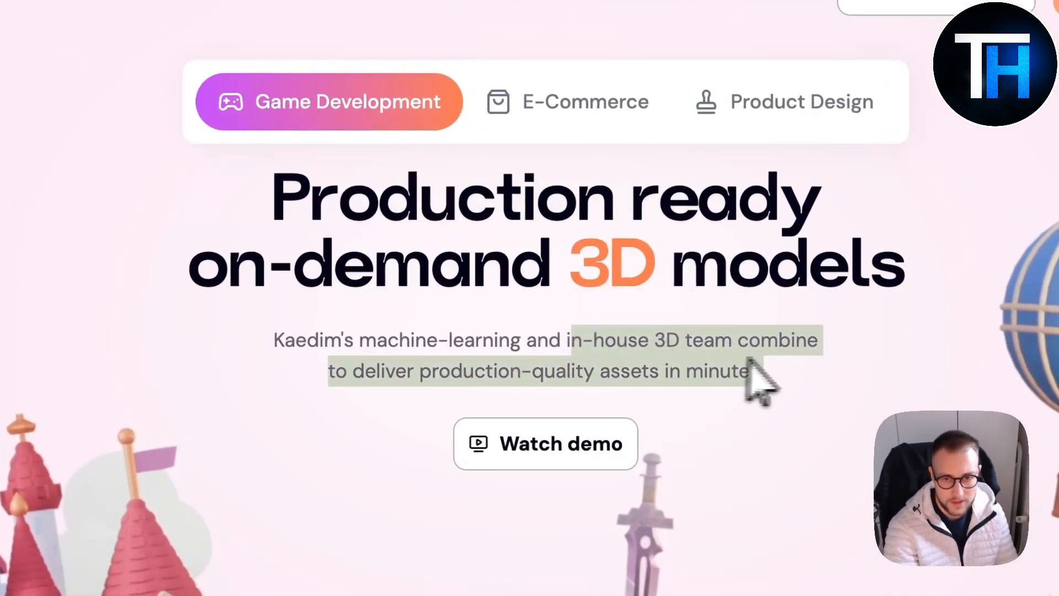
pyautogui.scroll(3)
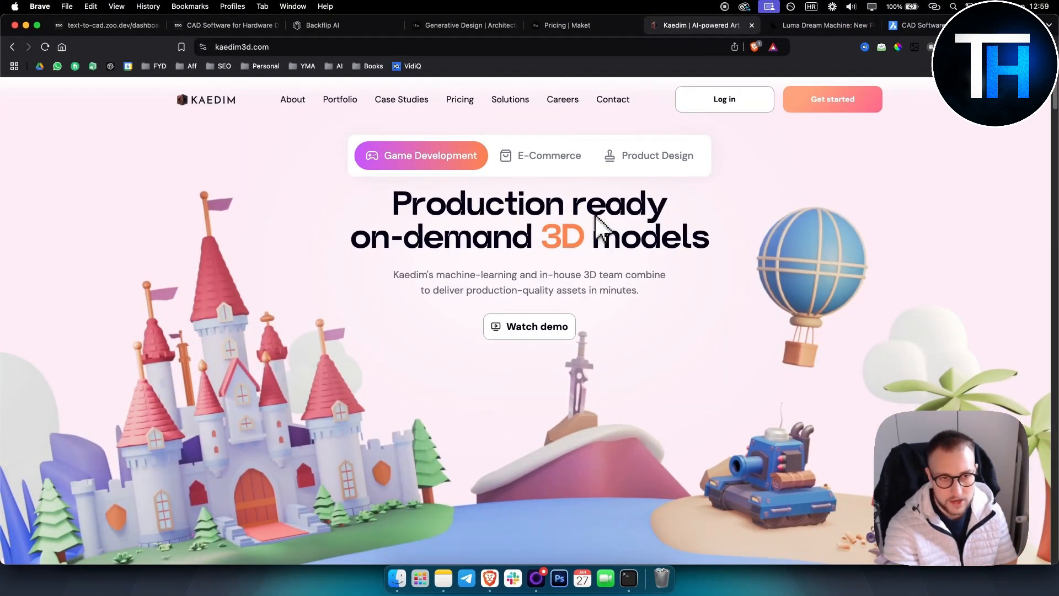
# - Switch to Luma Dream Machine and scroll to its image and video feature cards
pyautogui.click(819, 26)
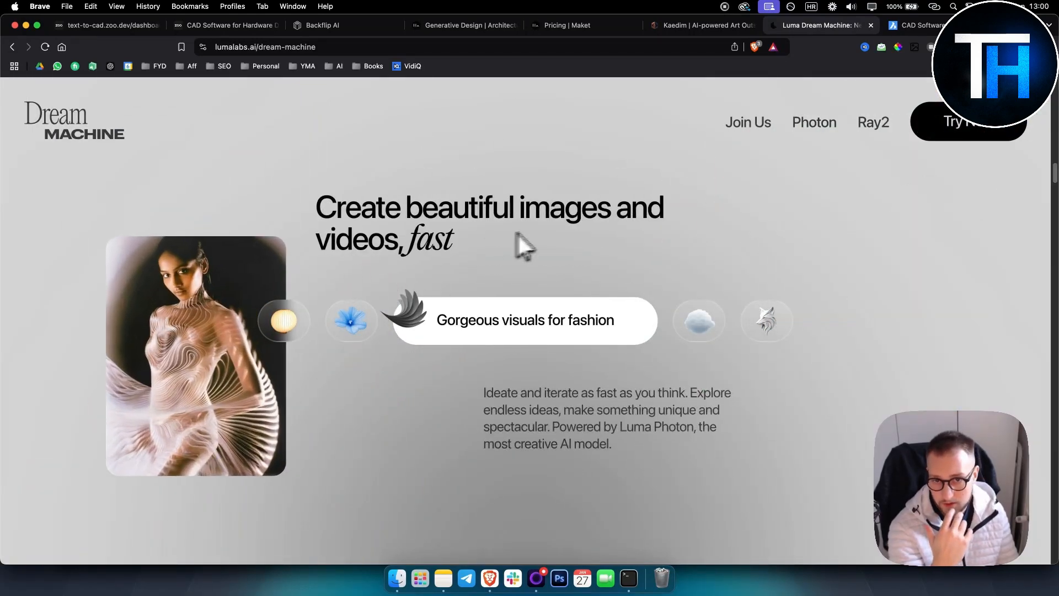
pyautogui.scroll(-3)
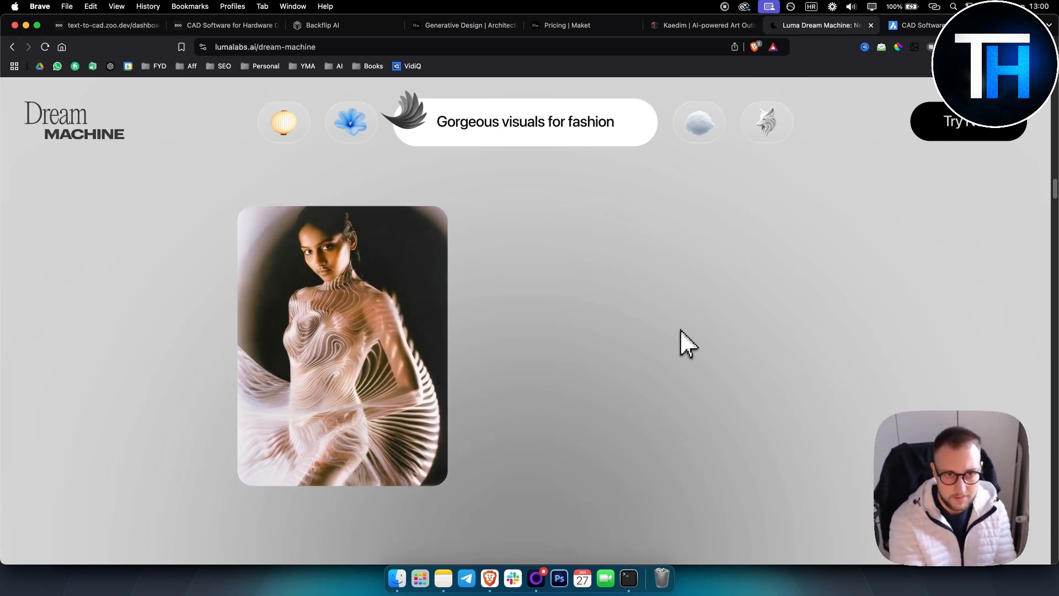
pyautogui.scroll(-3)
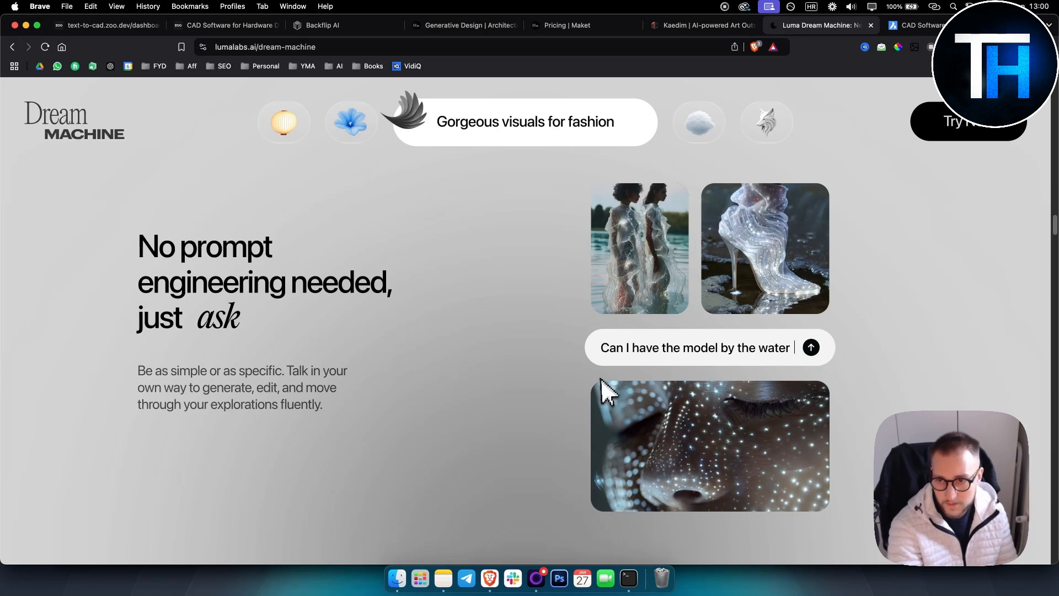
pyautogui.moveTo(260, 344)
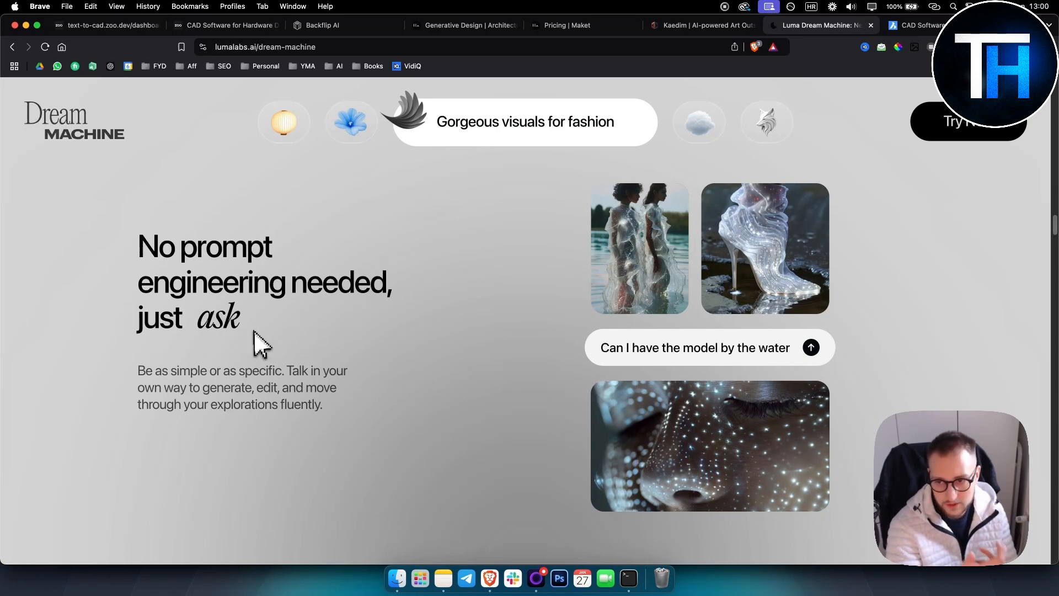
pyautogui.moveTo(520, 397)
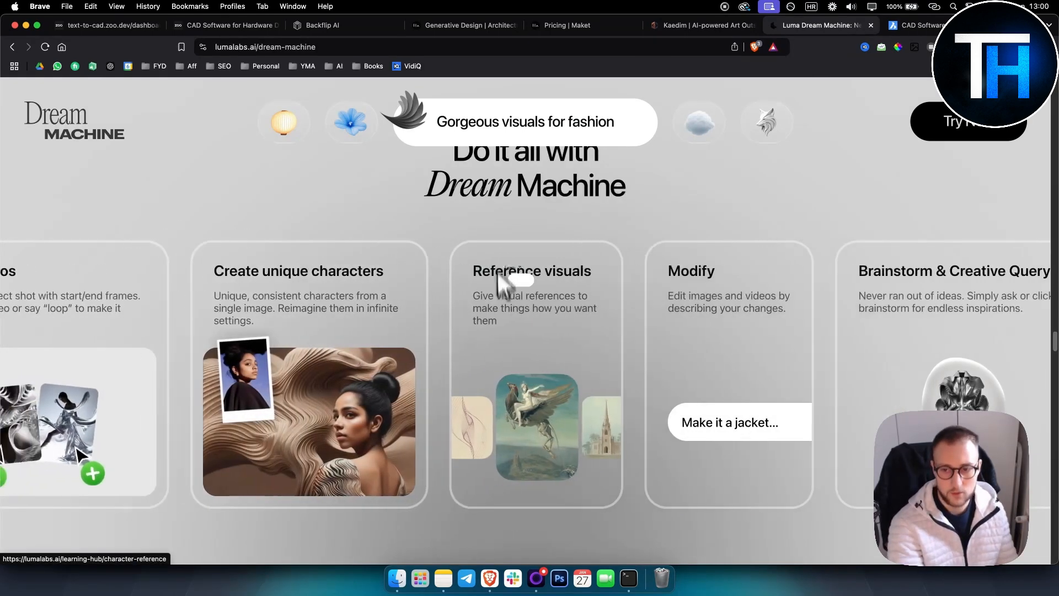
# - Scroll past the Photon showcase and open the Retro Vision community board from its card
pyautogui.hscroll(-3)
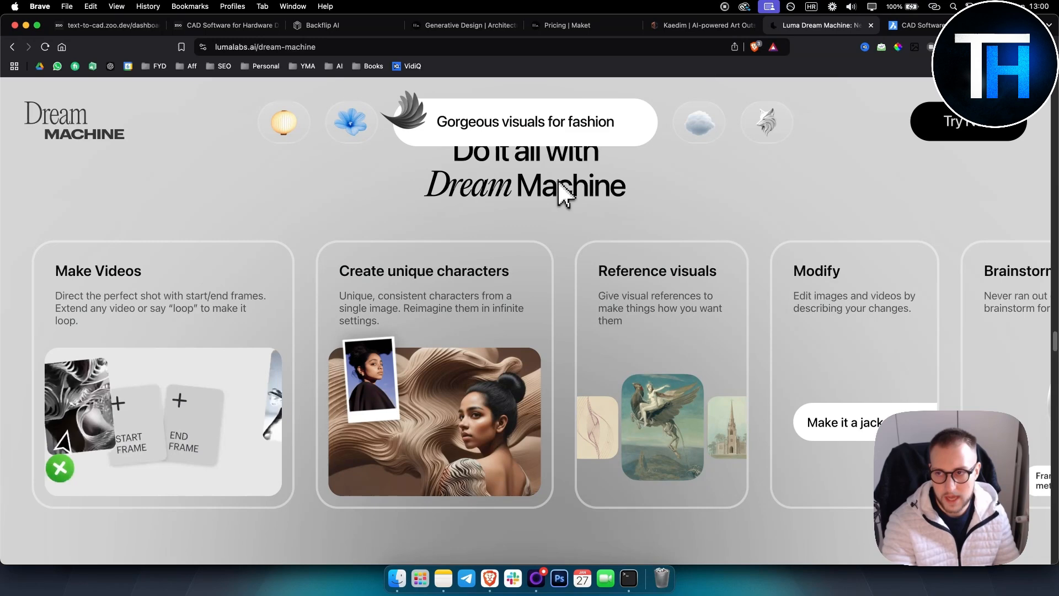
pyautogui.hscroll(3)
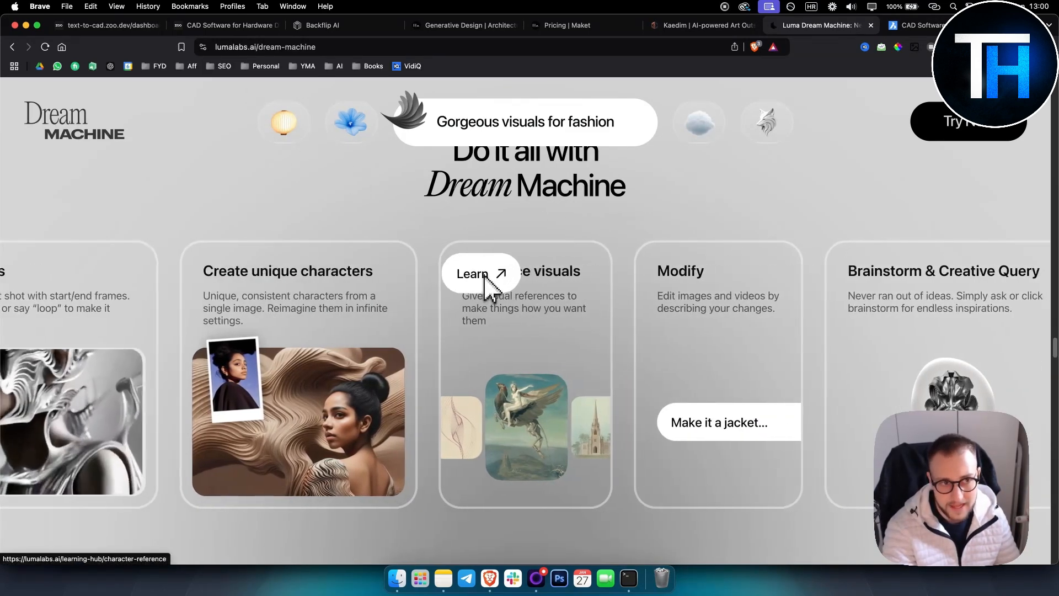
pyautogui.scroll(3)
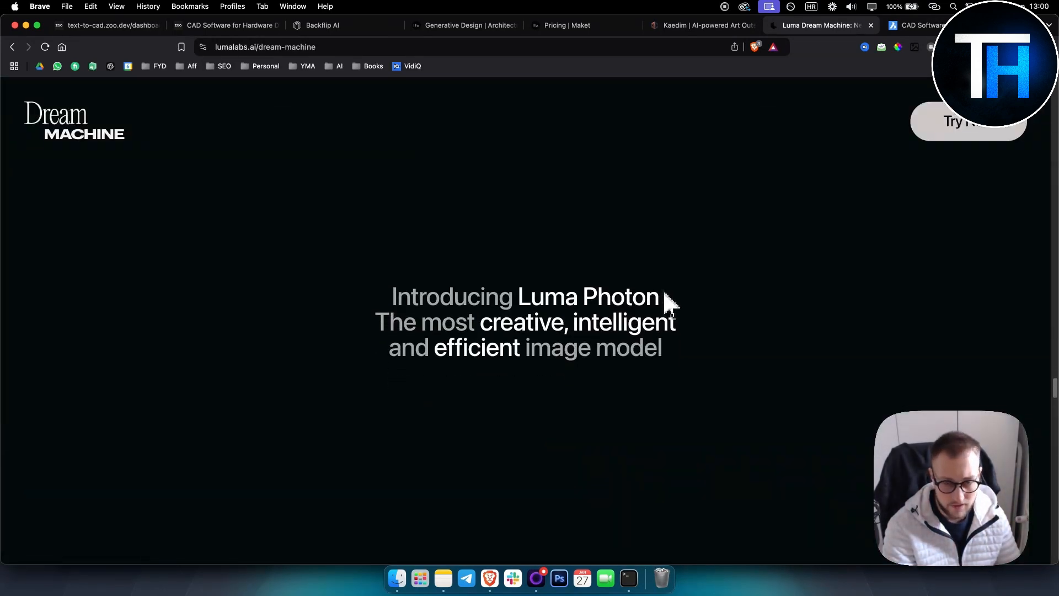
pyautogui.scroll(-3)
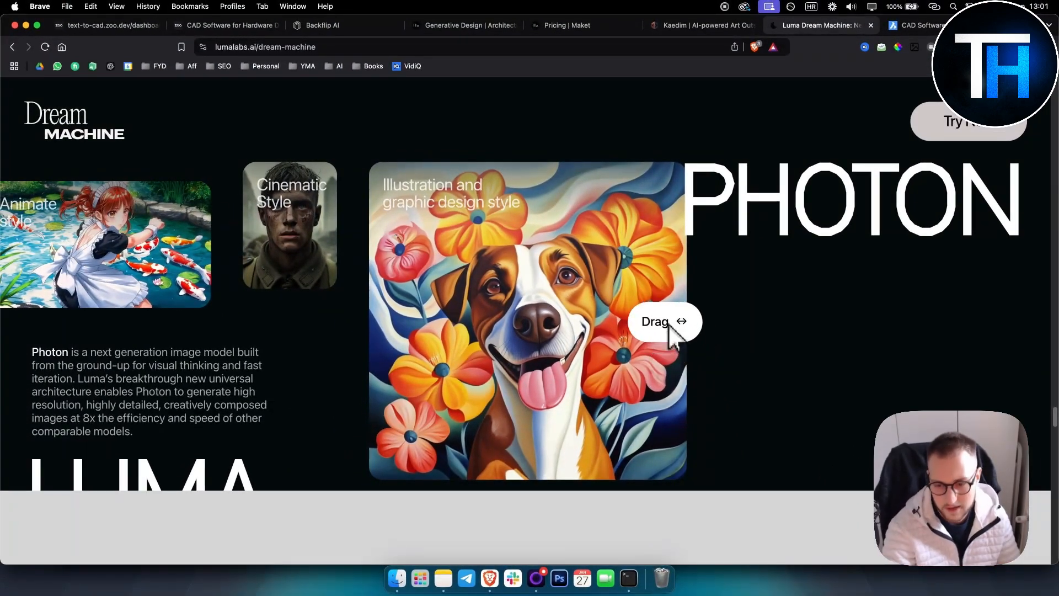
pyautogui.scroll(-3)
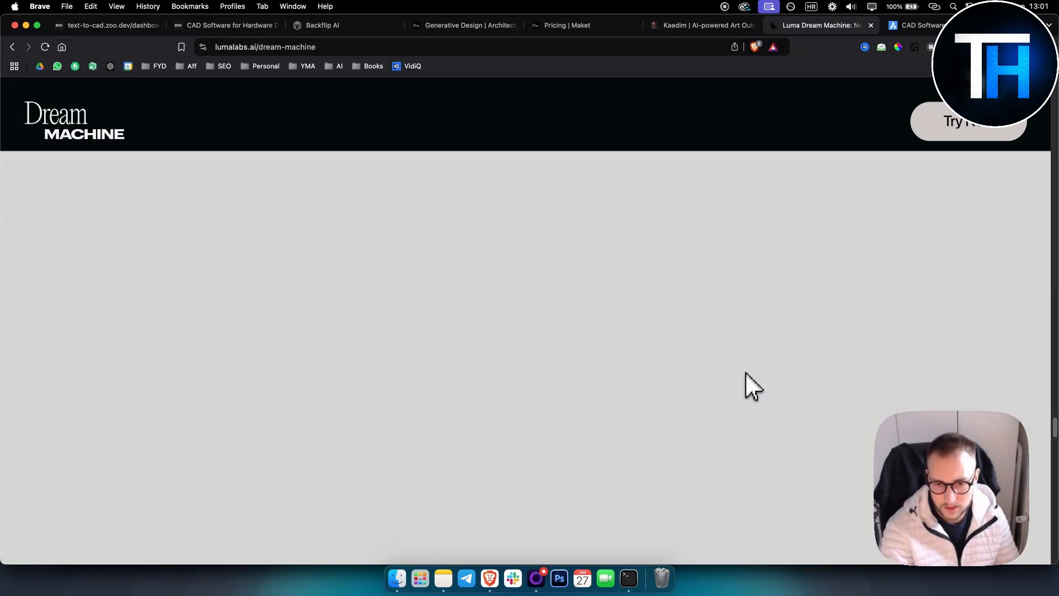
pyautogui.scroll(-3)
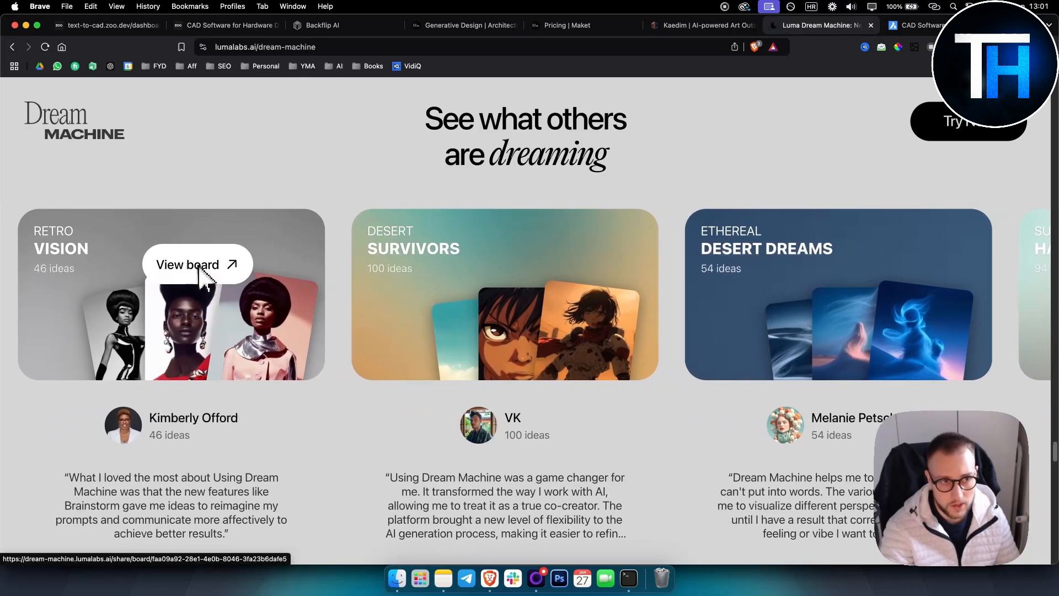
pyautogui.click(188, 263)
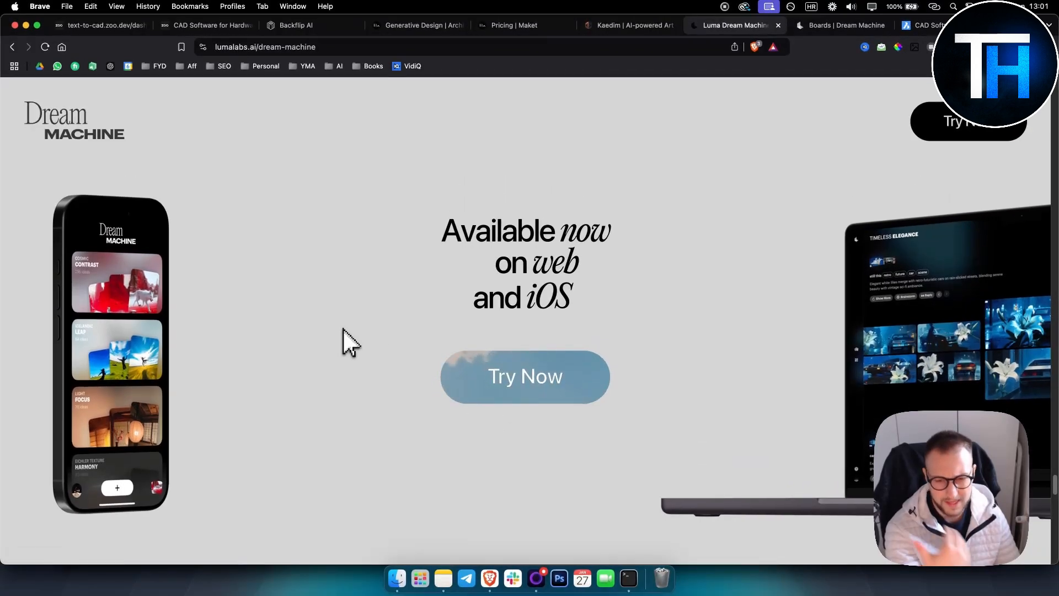
# - Scroll down to the Common questions FAQ and through the feature-card carousel
pyautogui.scroll(-3)
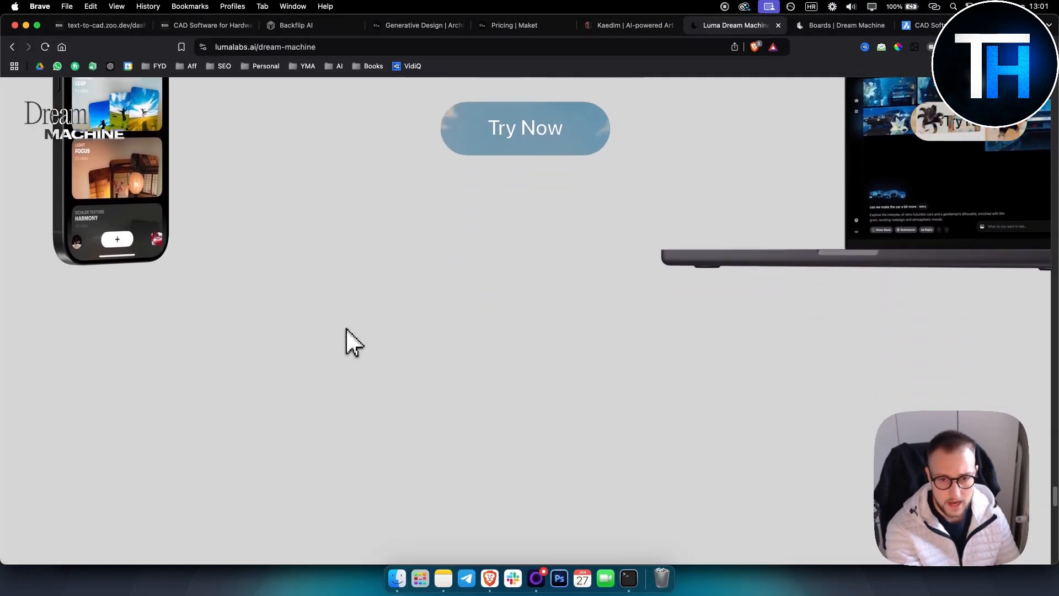
pyautogui.scroll(-3)
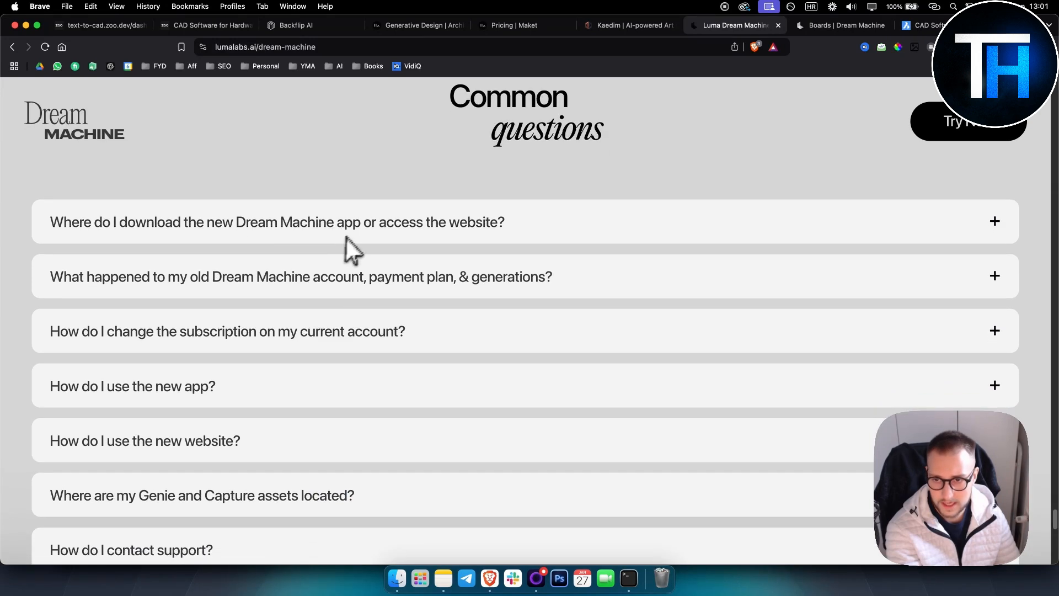
pyautogui.moveTo(331, 236)
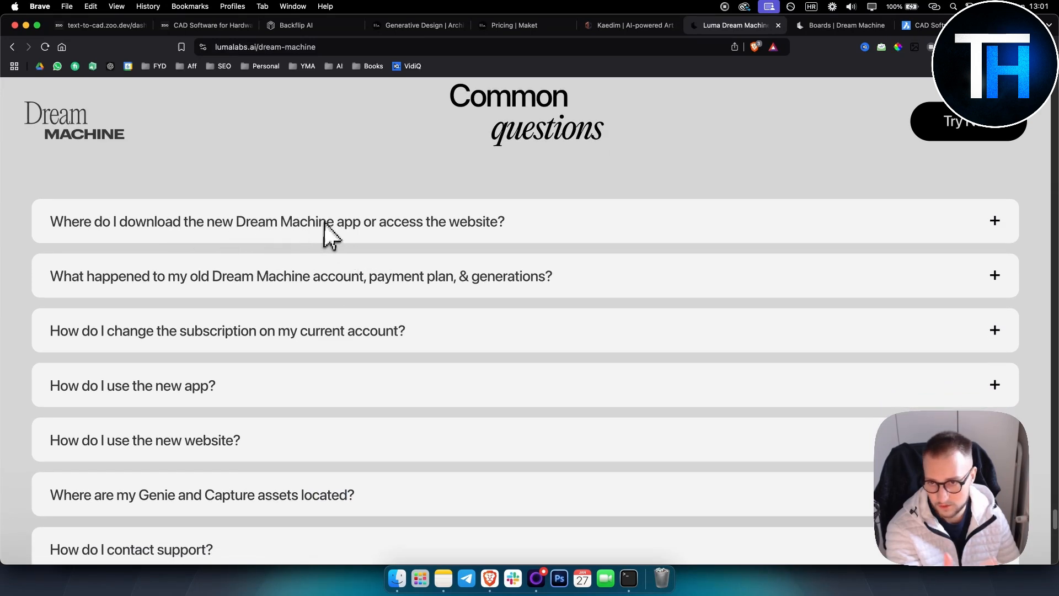
pyautogui.moveTo(344, 233)
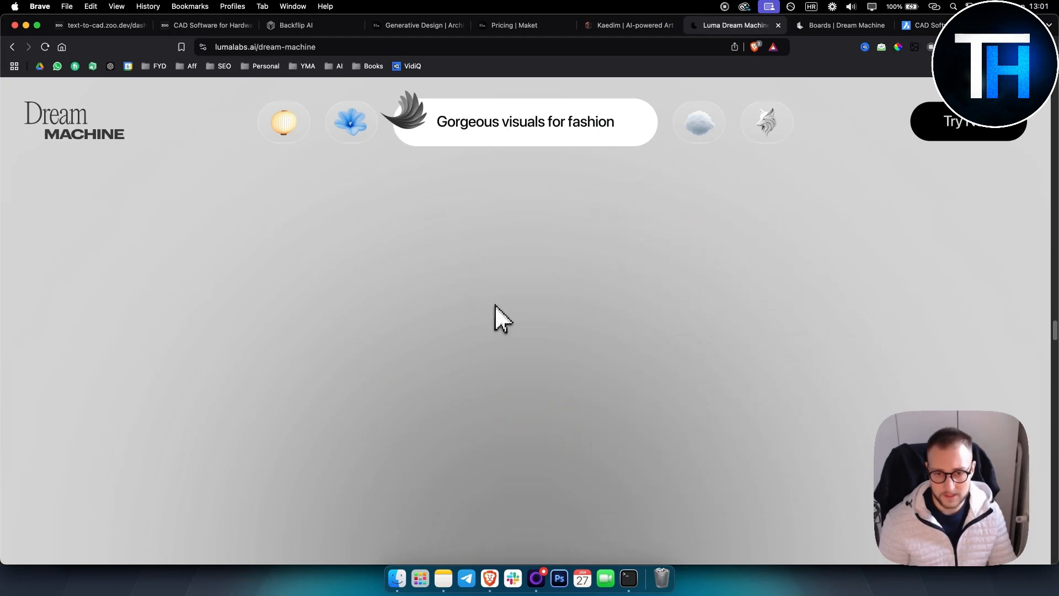
pyautogui.scroll(-3)
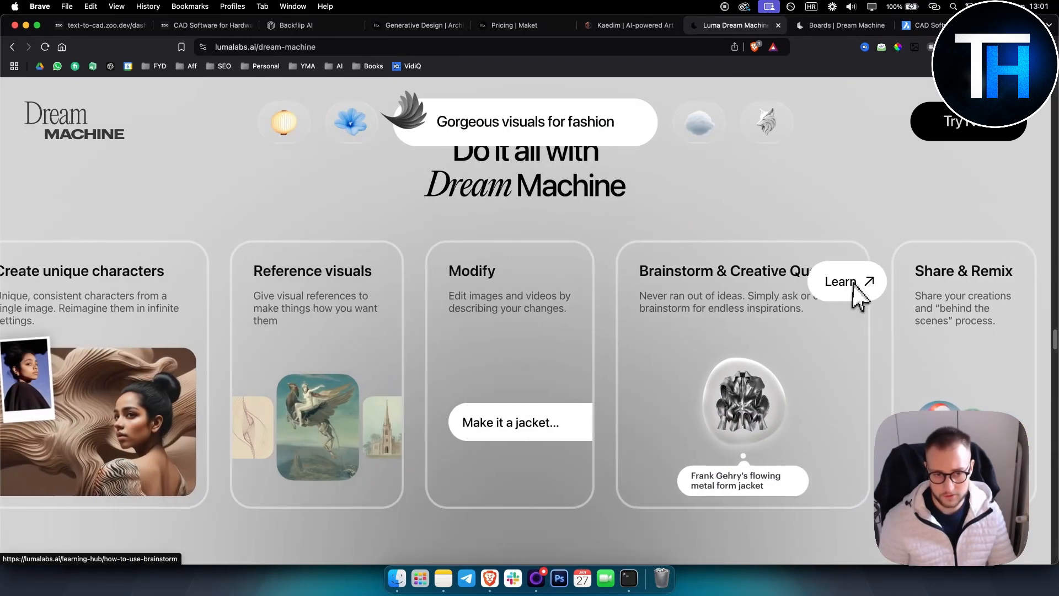
pyautogui.hscroll(-3)
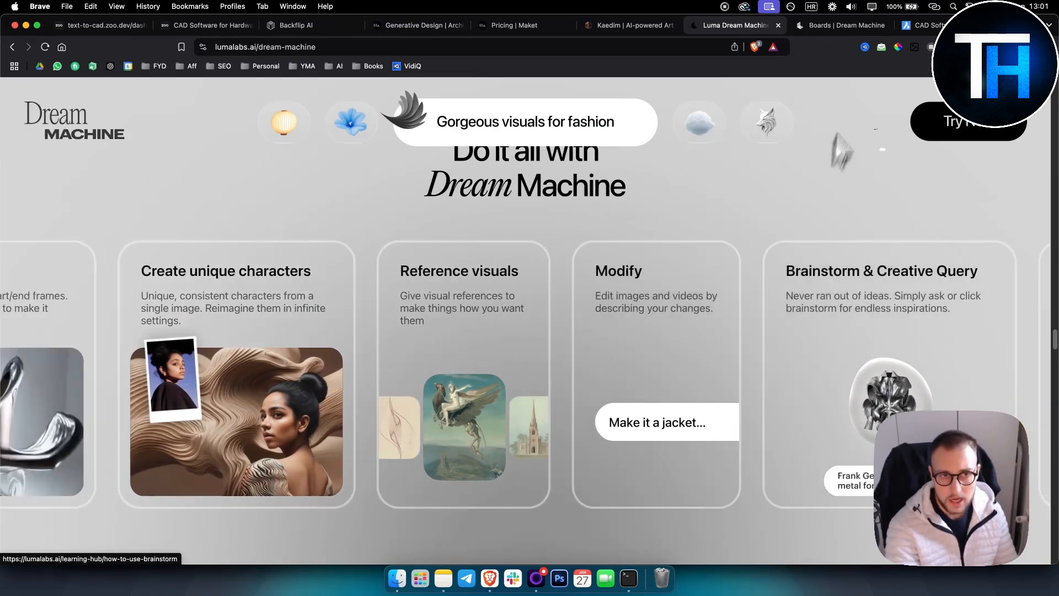
pyautogui.hscroll(-3)
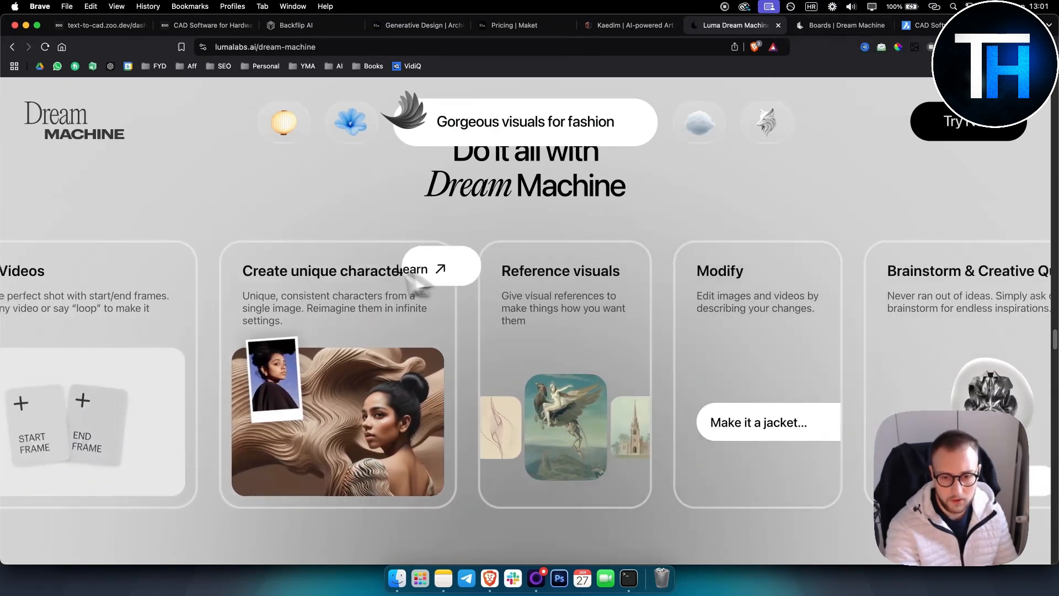
pyautogui.hscroll(-3)
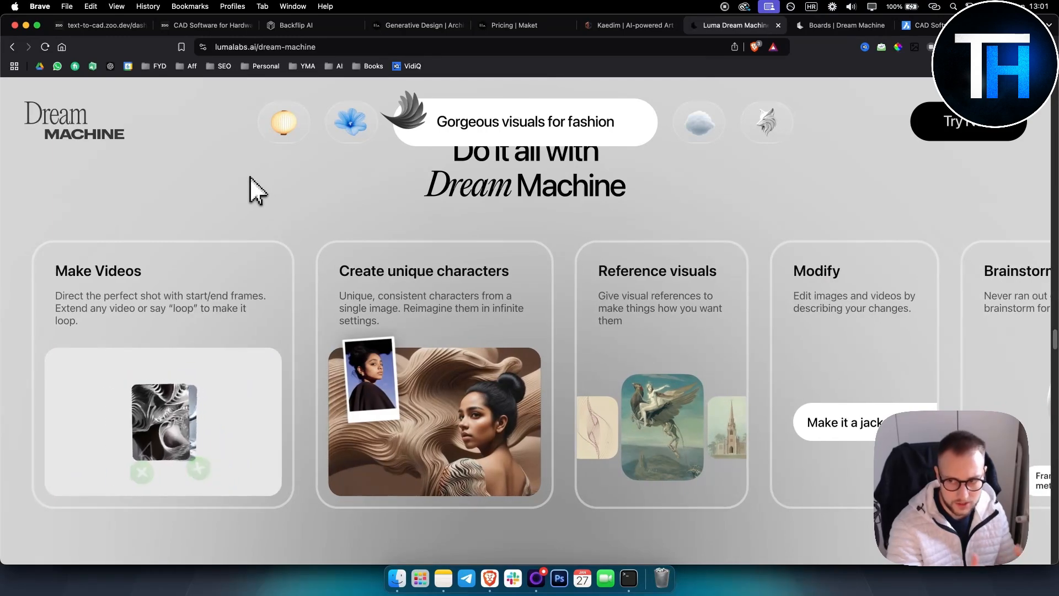
pyautogui.moveTo(660, 194)
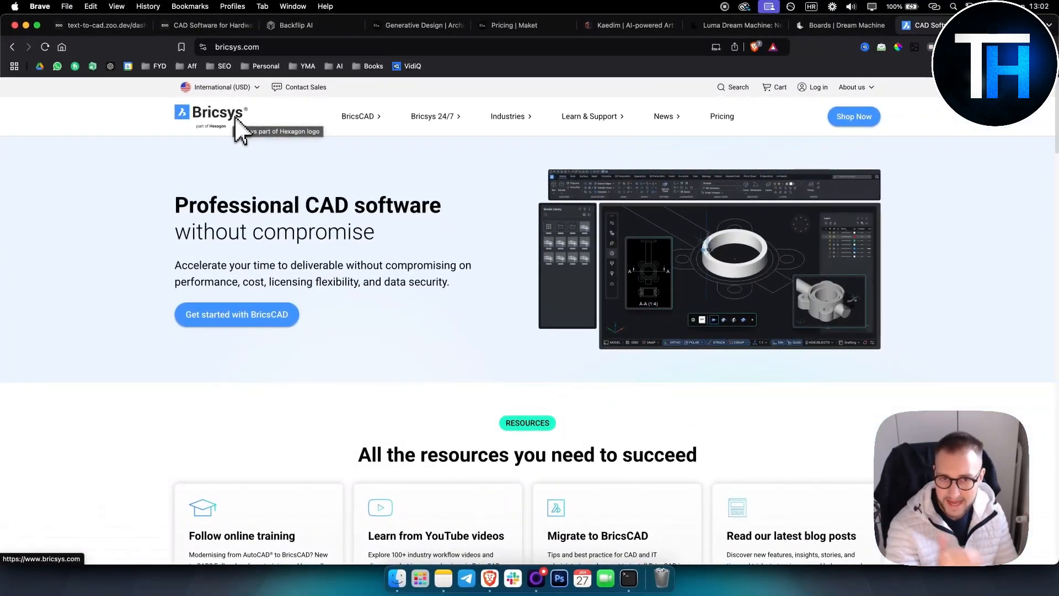
pyautogui.moveTo(226, 229)
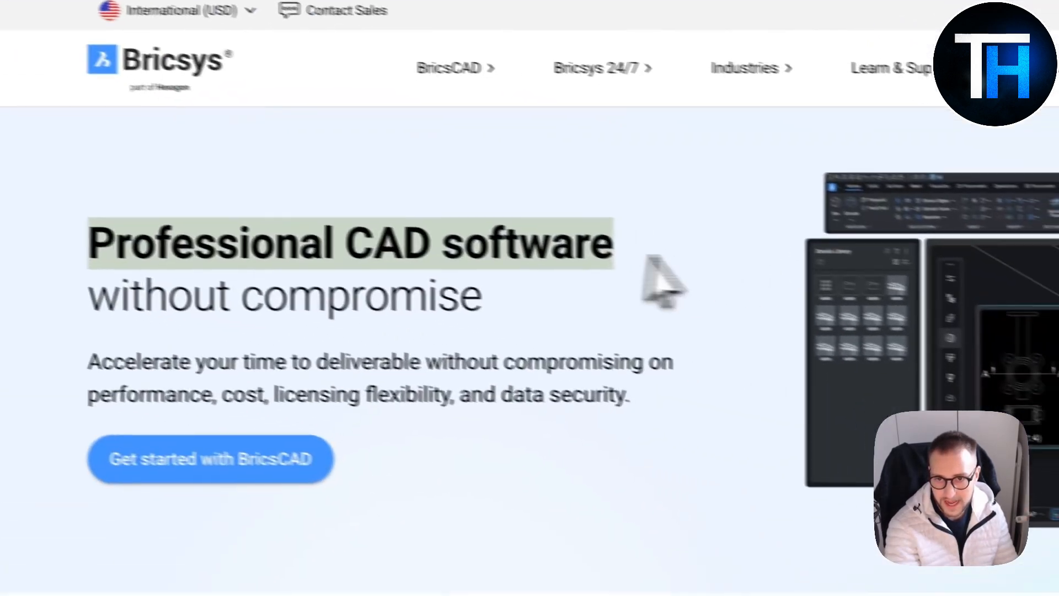
# - Scroll the BricsCAD home page through resources, the V25 event banner and industries, then back up
pyautogui.scroll(-3)
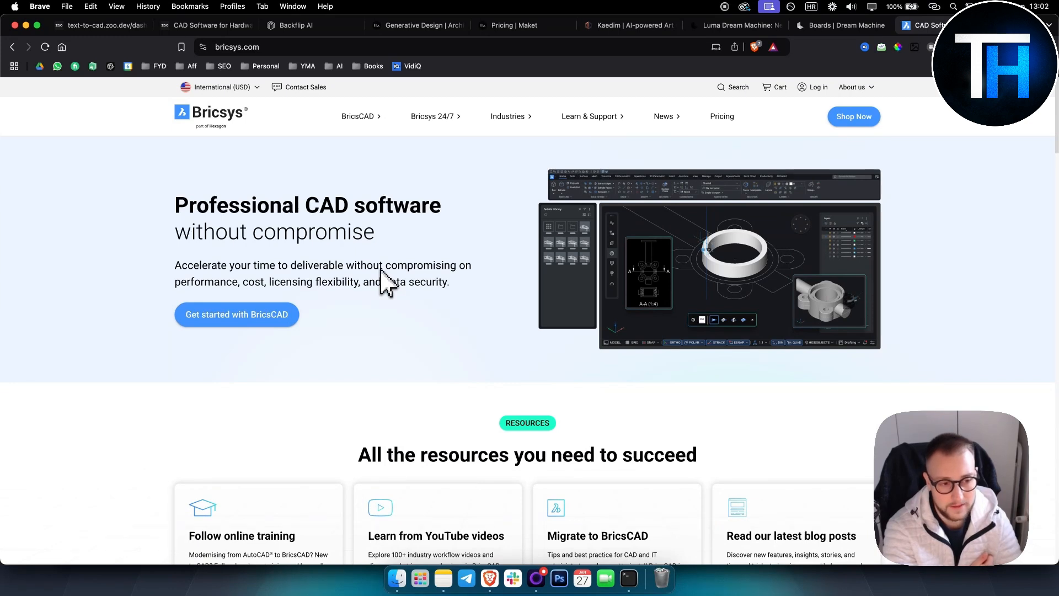
pyautogui.moveTo(707, 281)
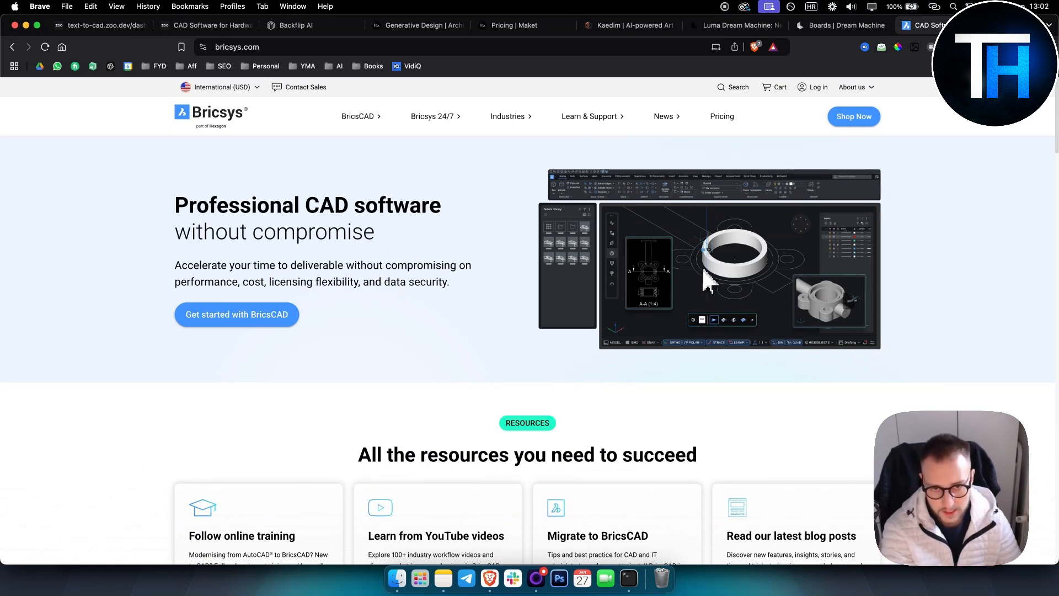
pyautogui.moveTo(704, 273)
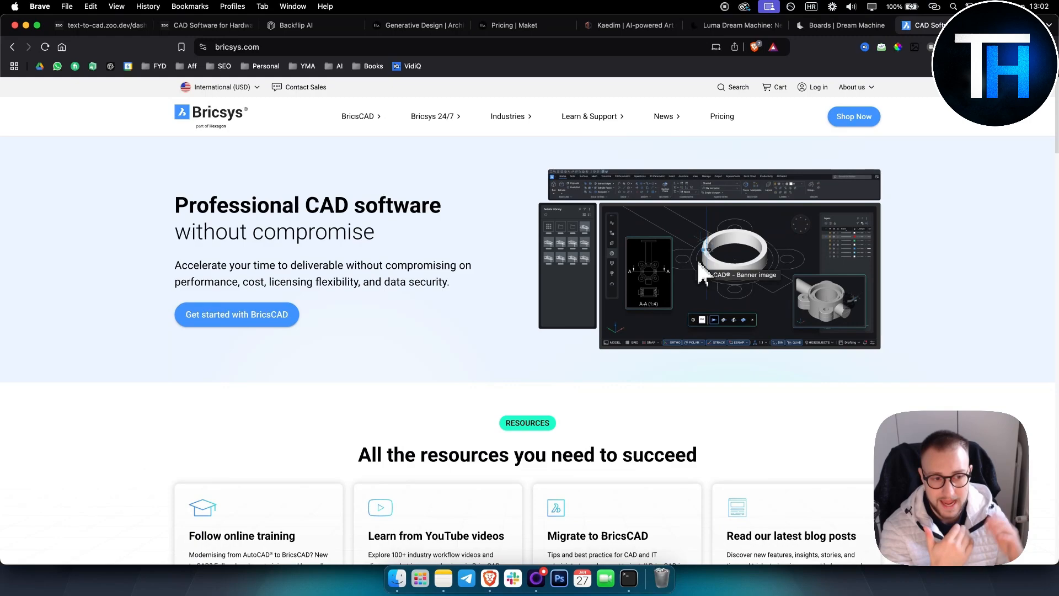
pyautogui.scroll(-3)
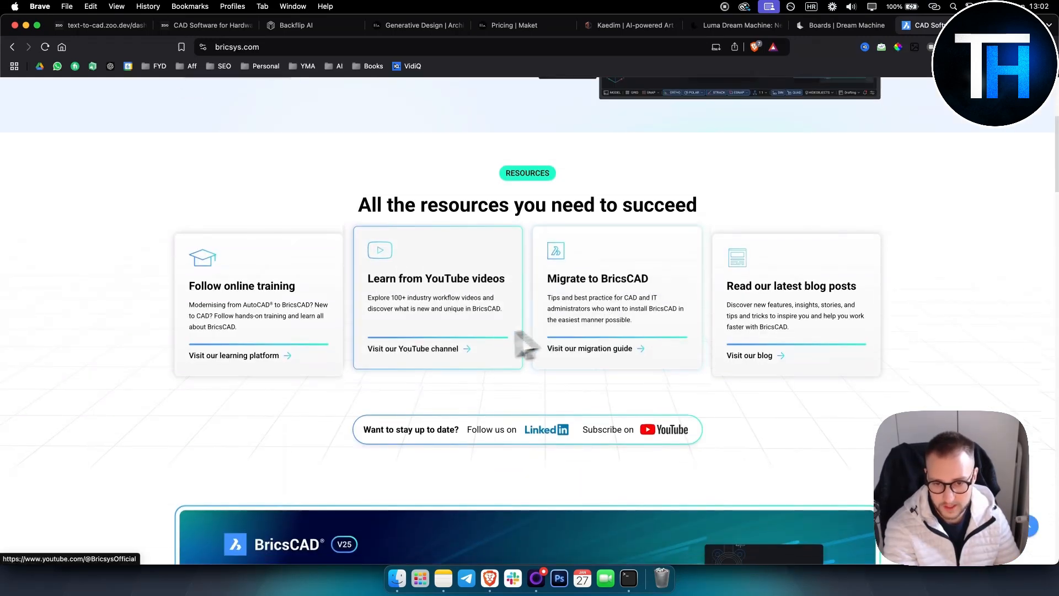
pyautogui.scroll(-3)
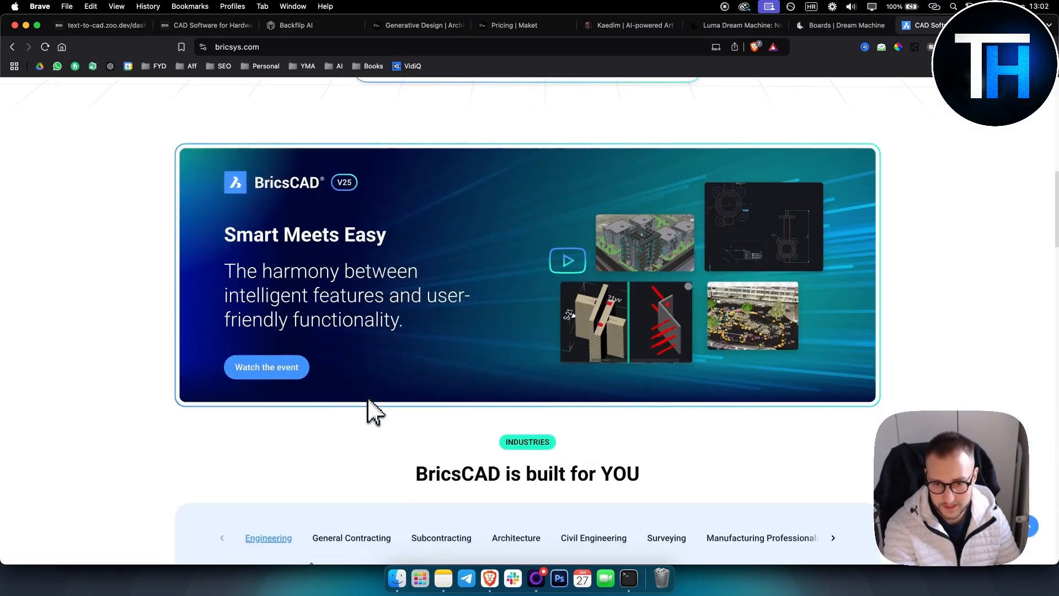
pyautogui.scroll(-3)
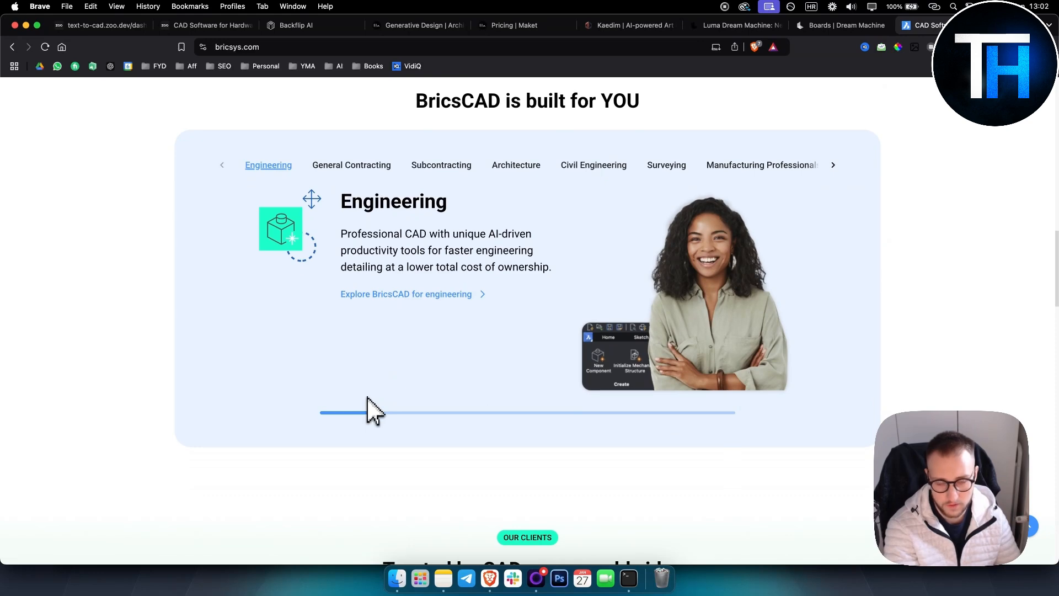
pyautogui.scroll(3)
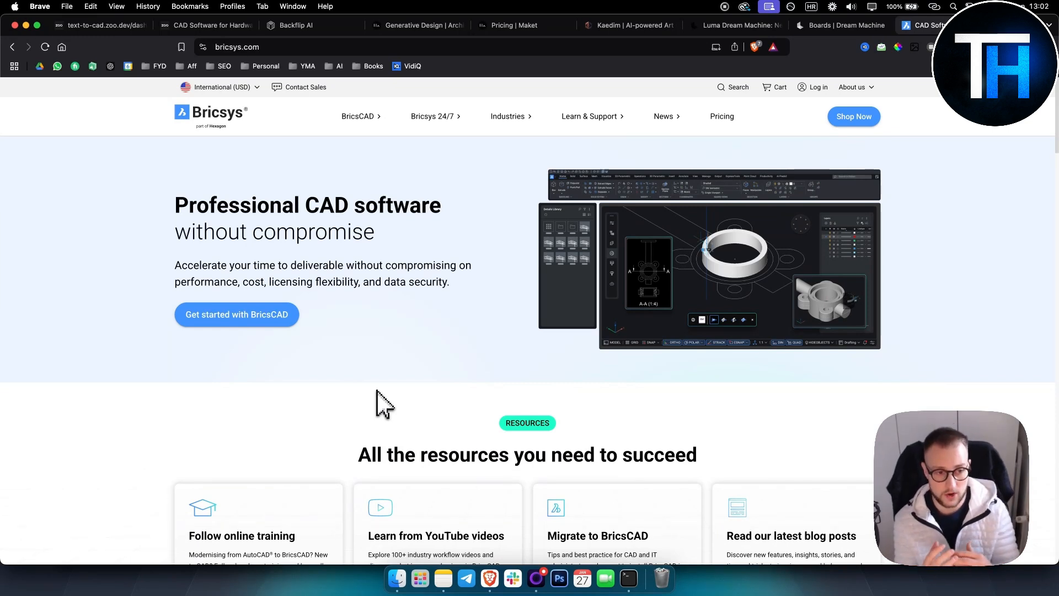
pyautogui.moveTo(338, 328)
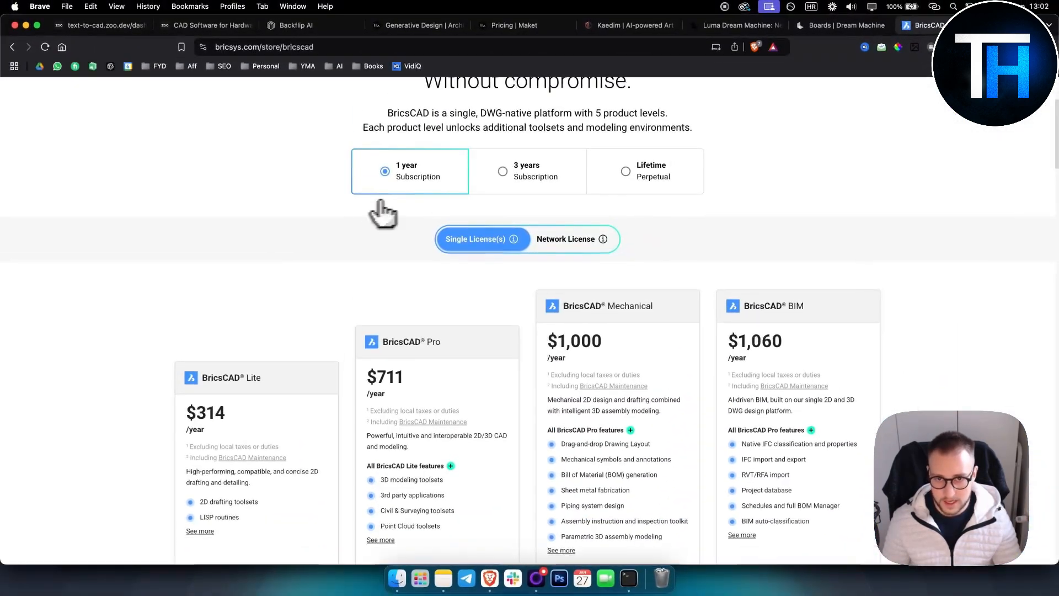
# - Scroll through the 1-year plan cards: Lite $314, Pro $711, Mechanical $1,000, BIM $1,060
pyautogui.scroll(3)
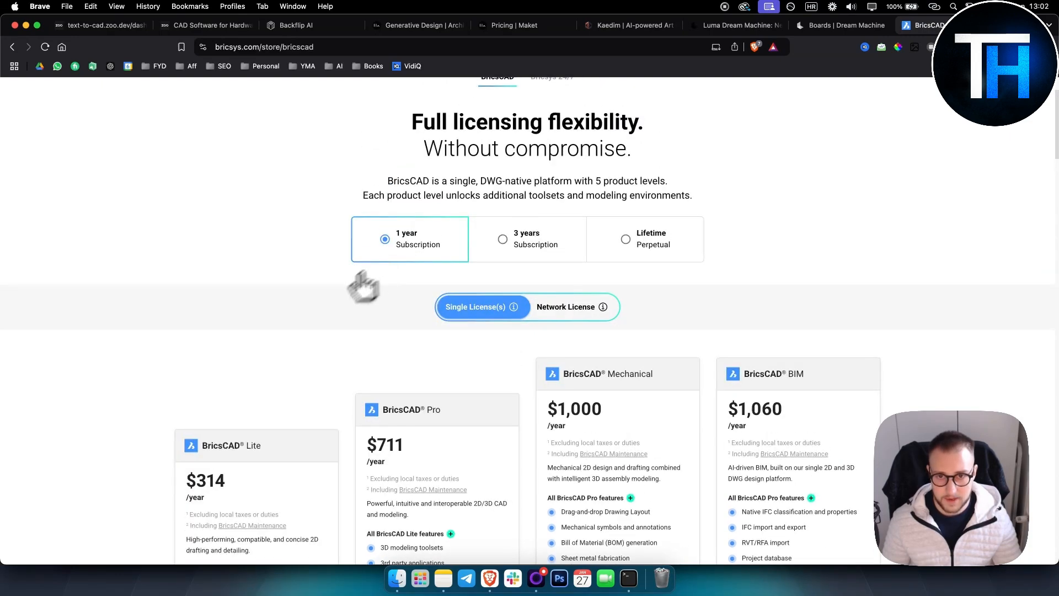
pyautogui.scroll(-3)
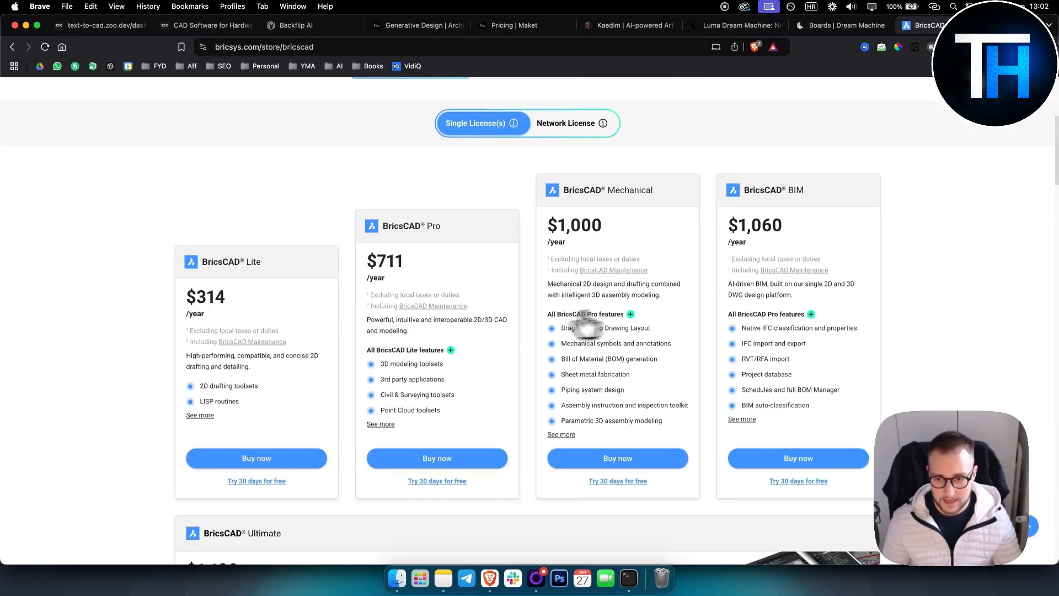
pyautogui.scroll(3)
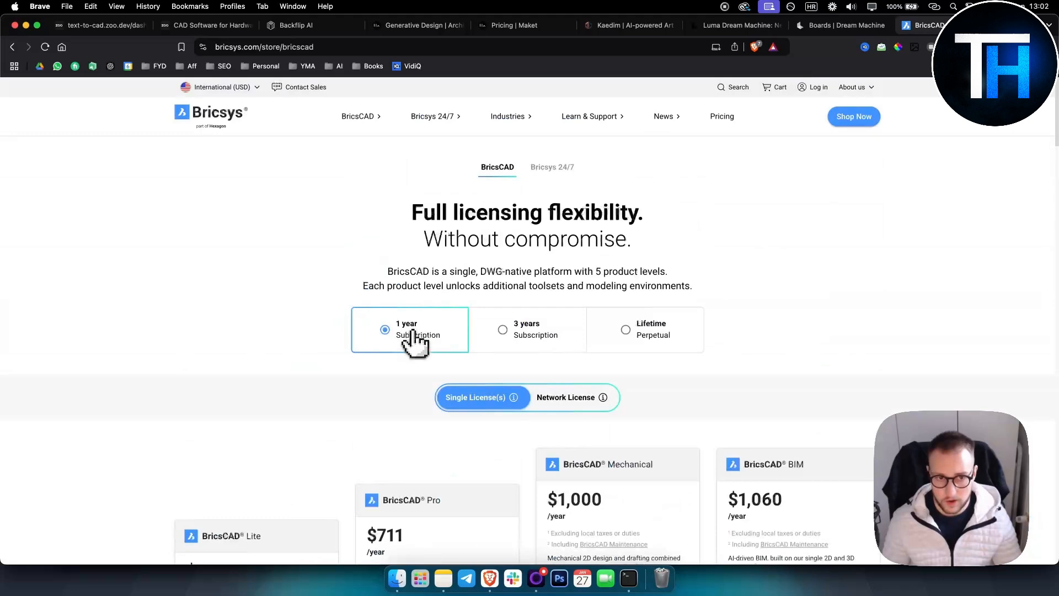
pyautogui.moveTo(833, 91)
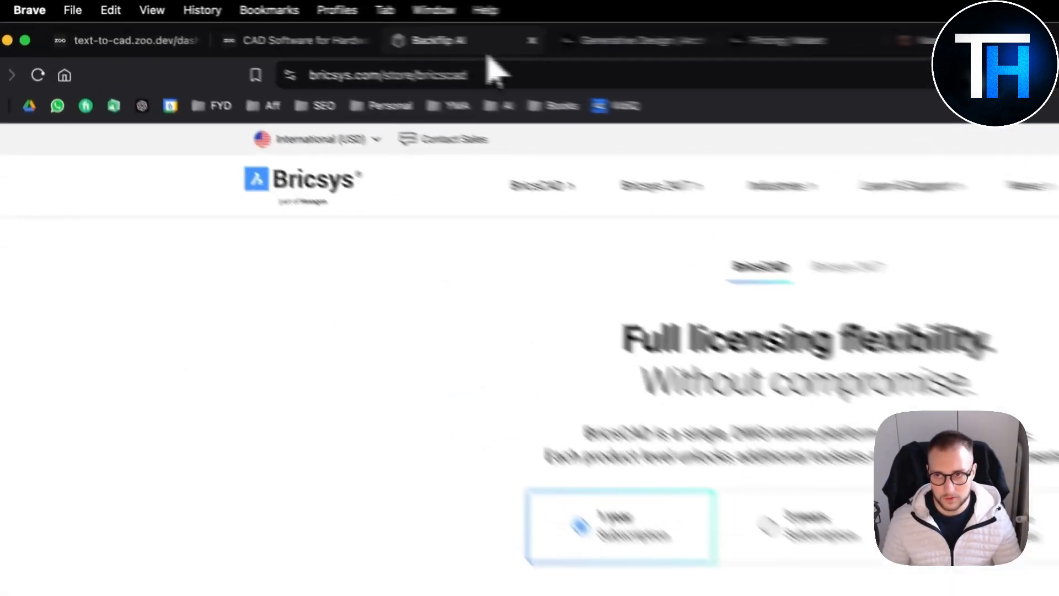
# - Revisit the Zoo site, Zoo Text-to-CAD dashboard and Backflip AI tabs, returning to BricsCAD licensing
pyautogui.click(351, 41)
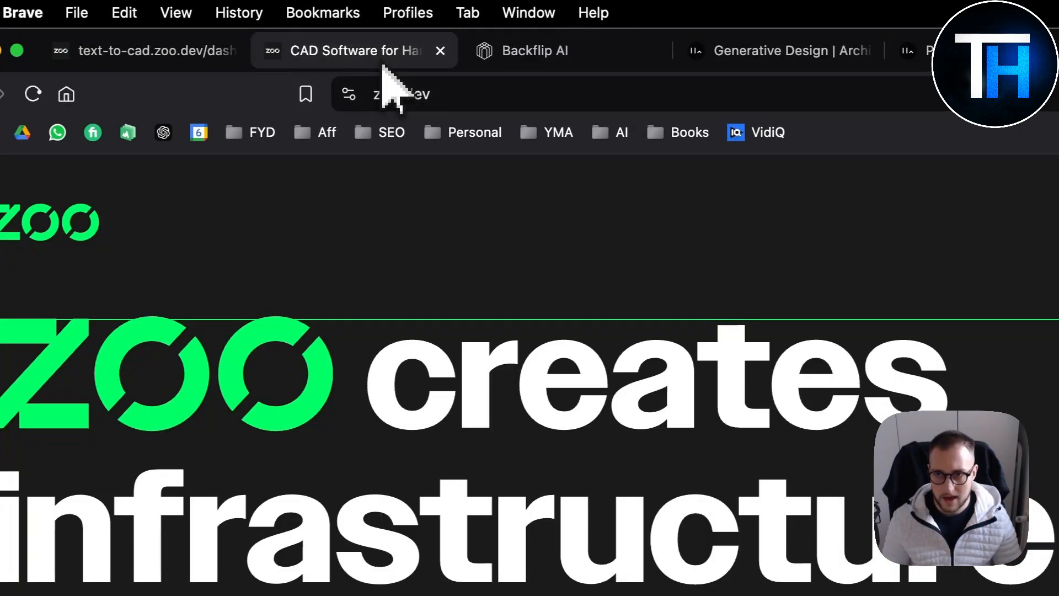
pyautogui.click(159, 50)
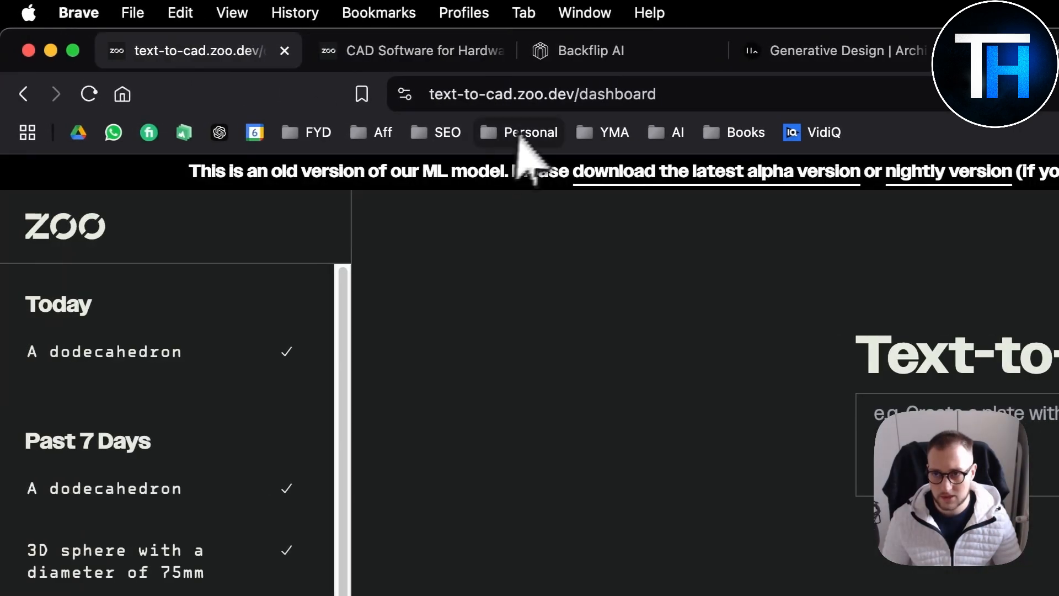
pyautogui.moveTo(621, 50)
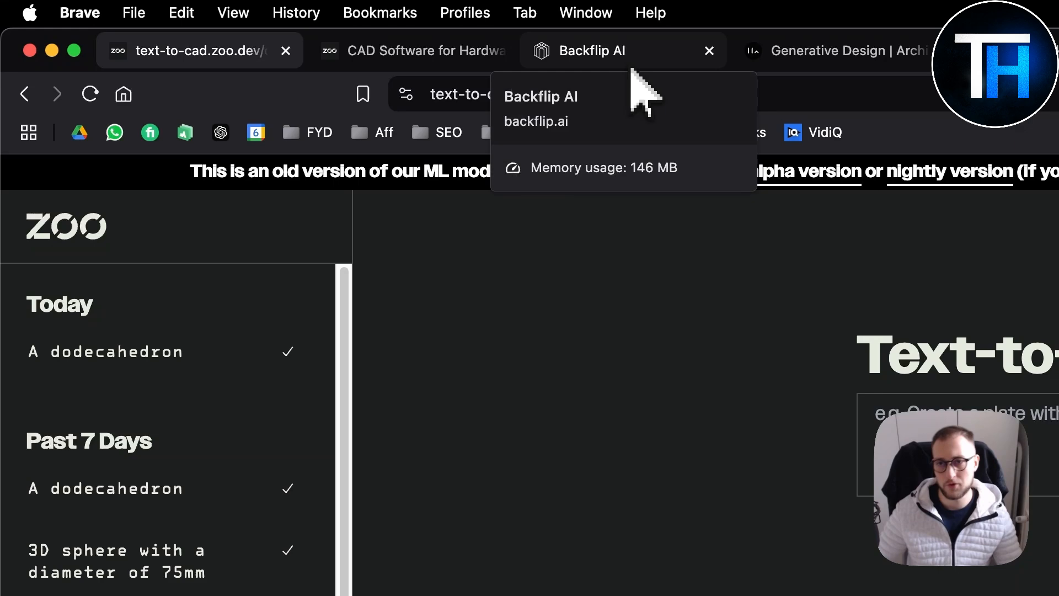
pyautogui.click(591, 50)
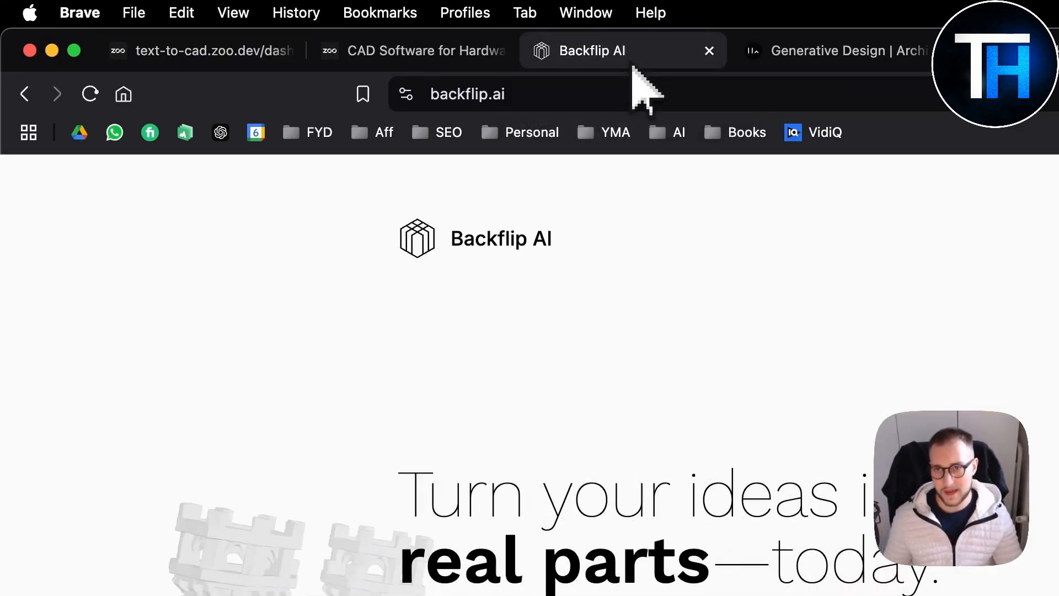
pyautogui.click(838, 50)
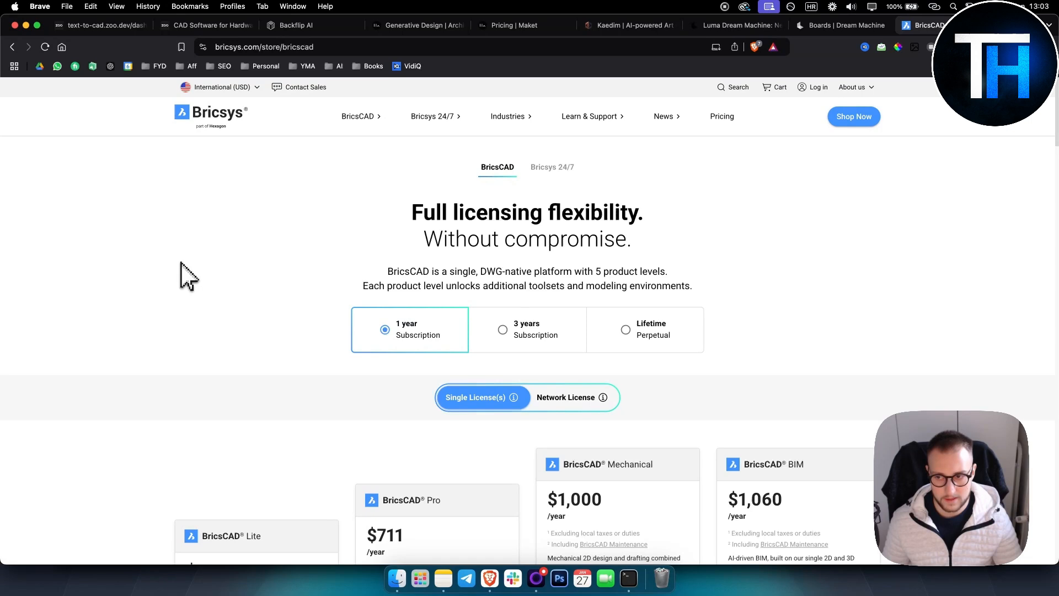
pyautogui.moveTo(79, 338)
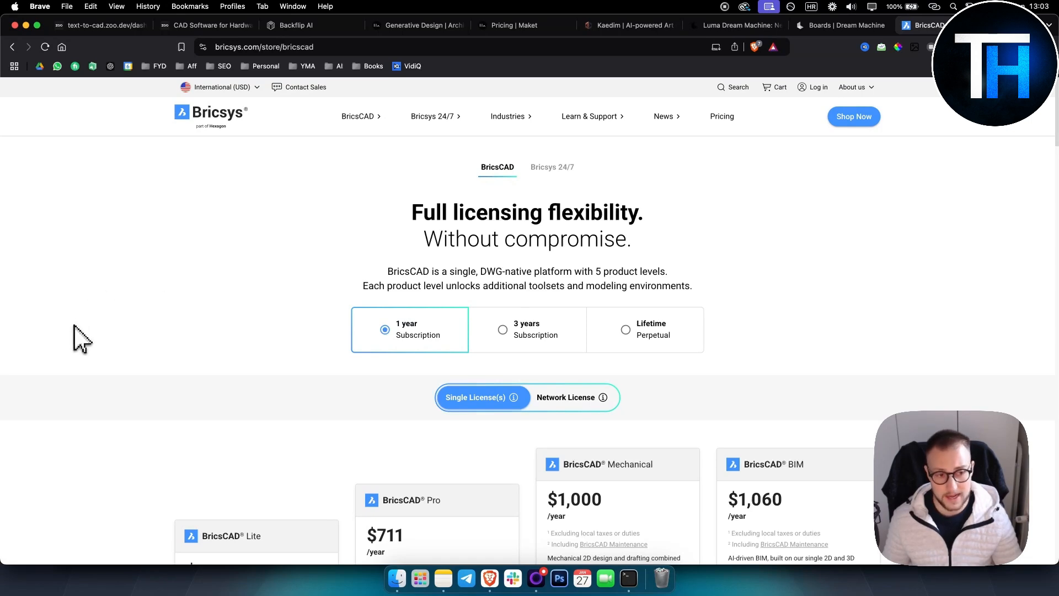